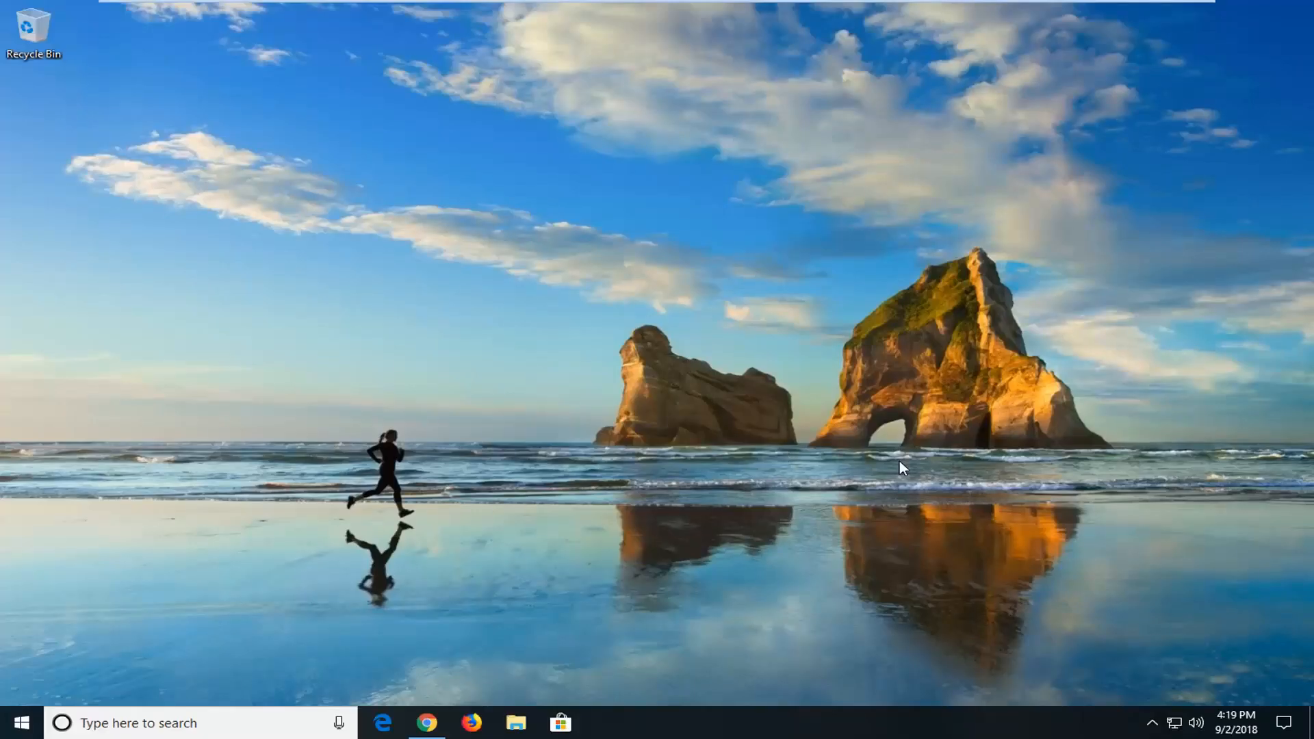
mouse_move(916, 454)
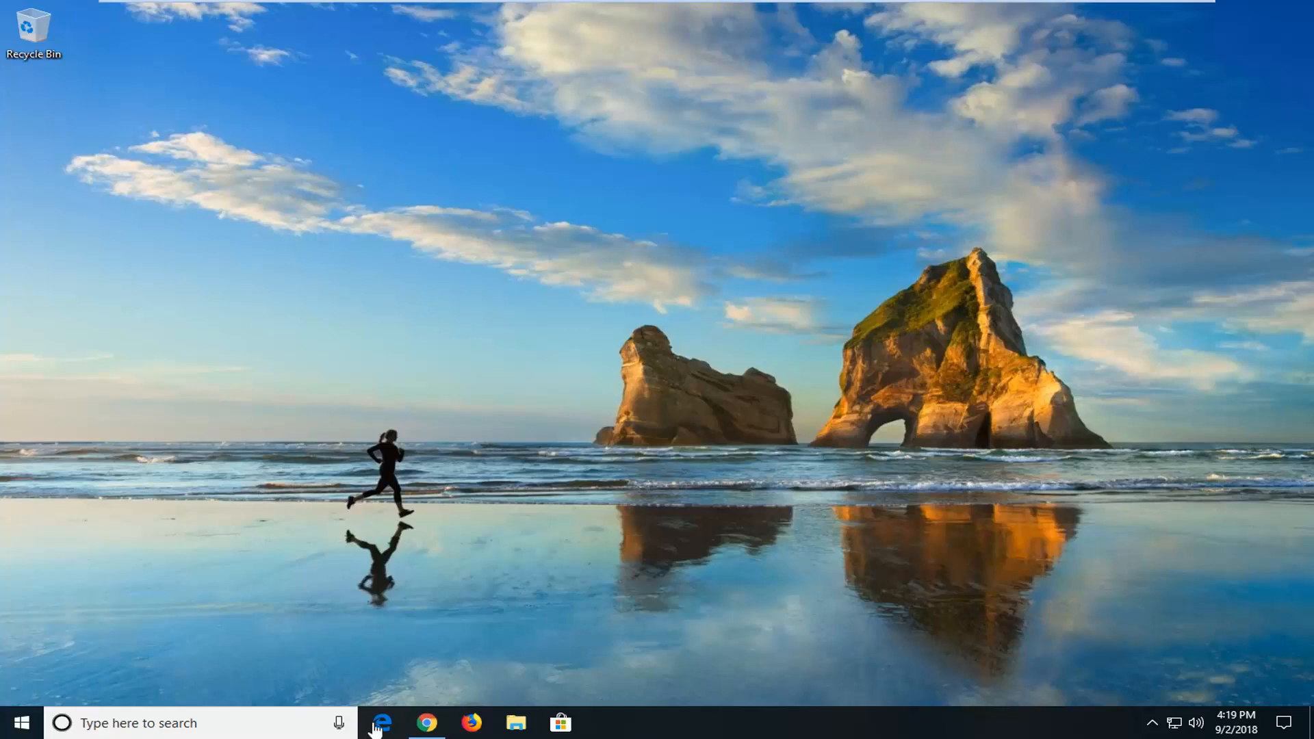
mouse_move(655, 643)
text(s)
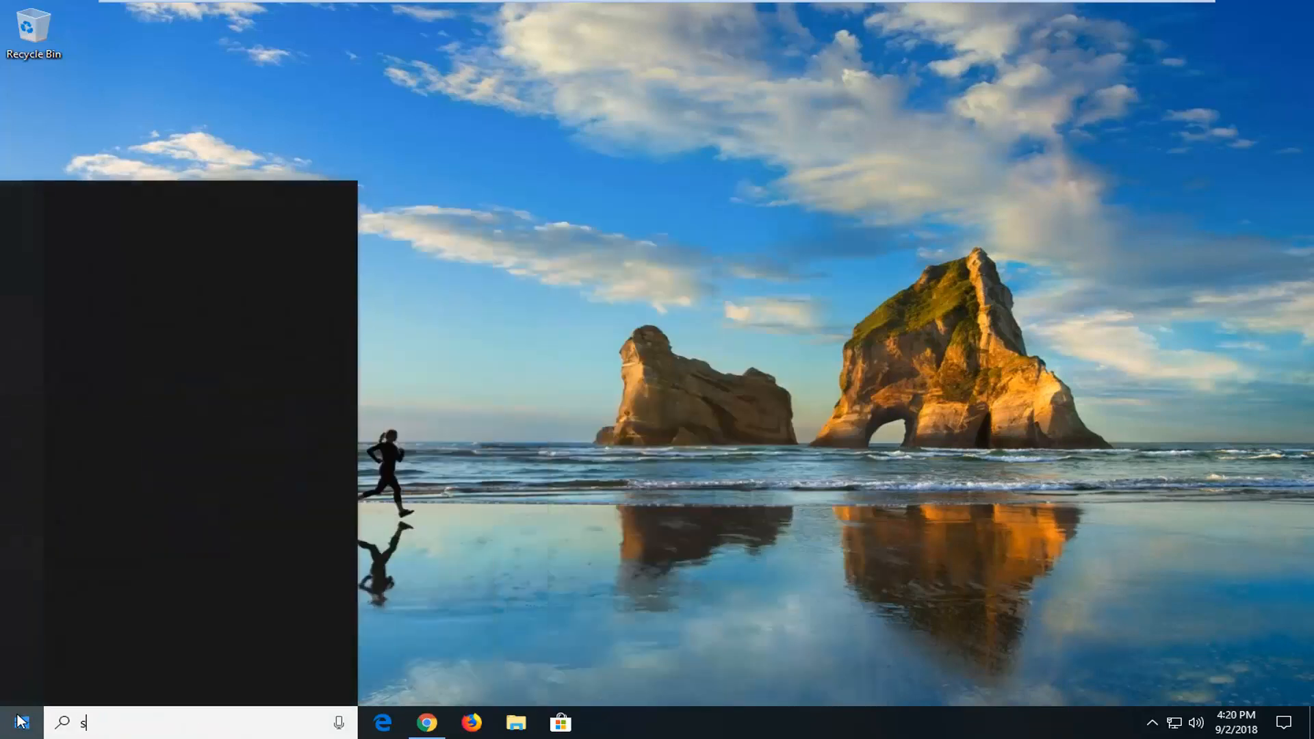
Step: Search 'settings' from the taskbar and launch the Settings app
text(ettings)
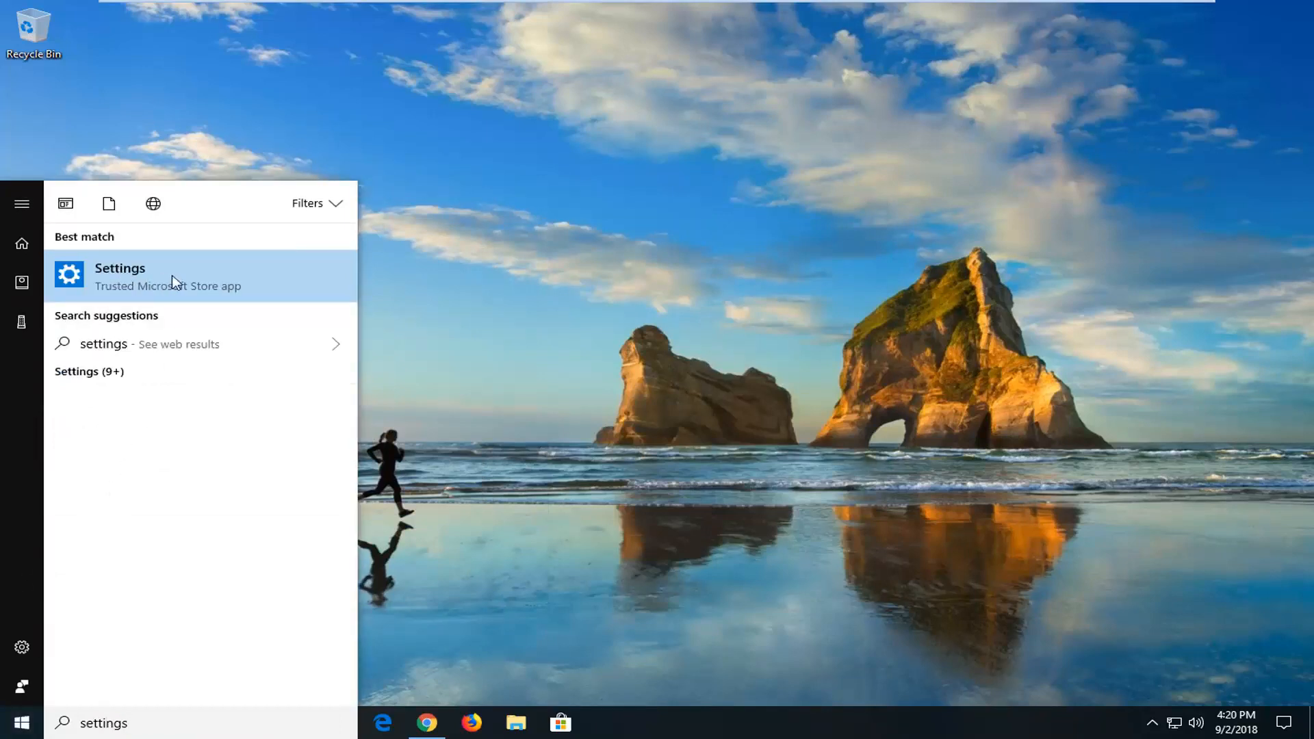
click(120, 276)
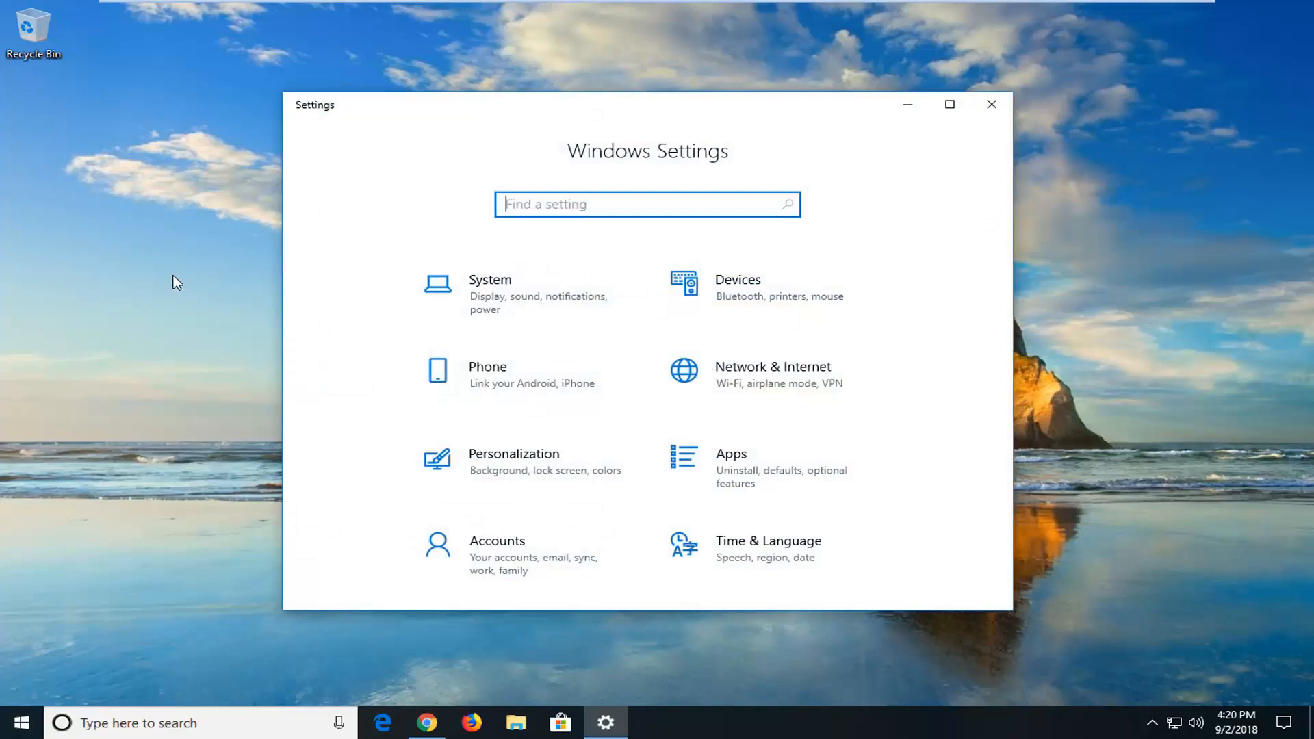
mouse_move(183, 278)
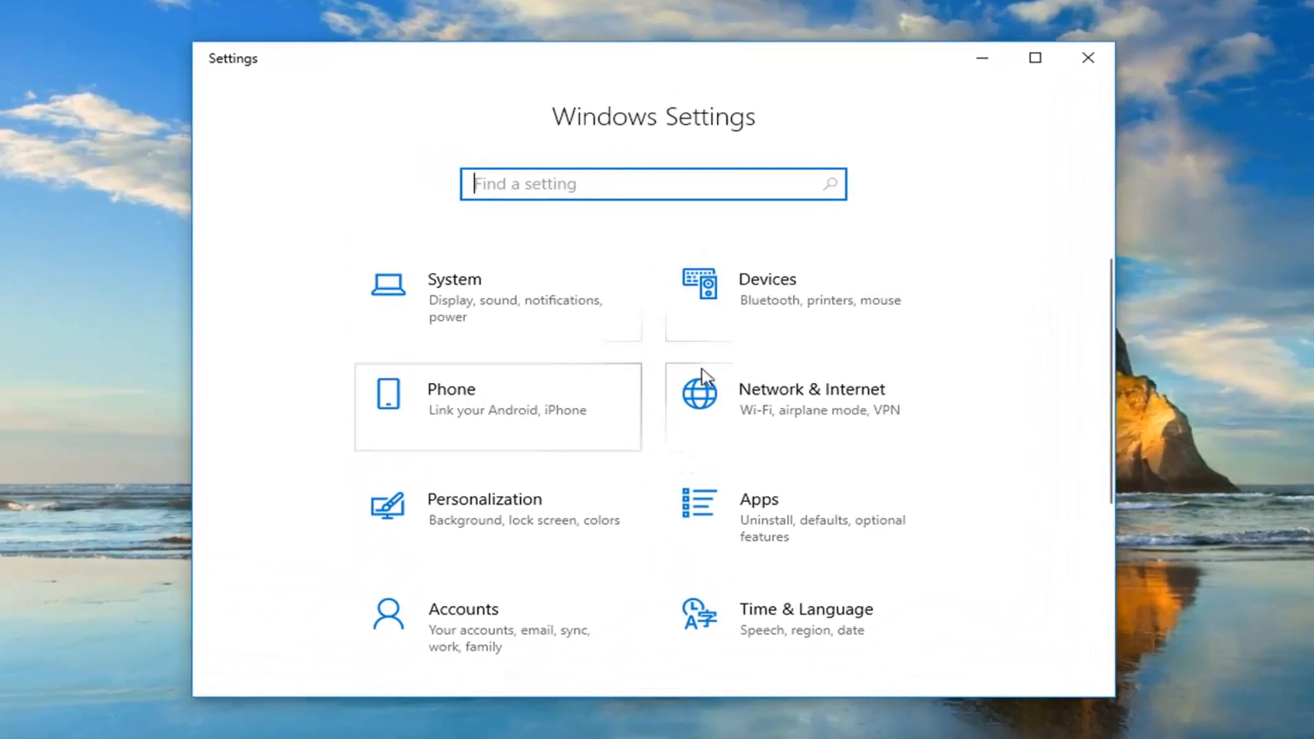
Step: Review Privacy > General options, including app-launch tracking, then close Settings
scroll(down, 3)
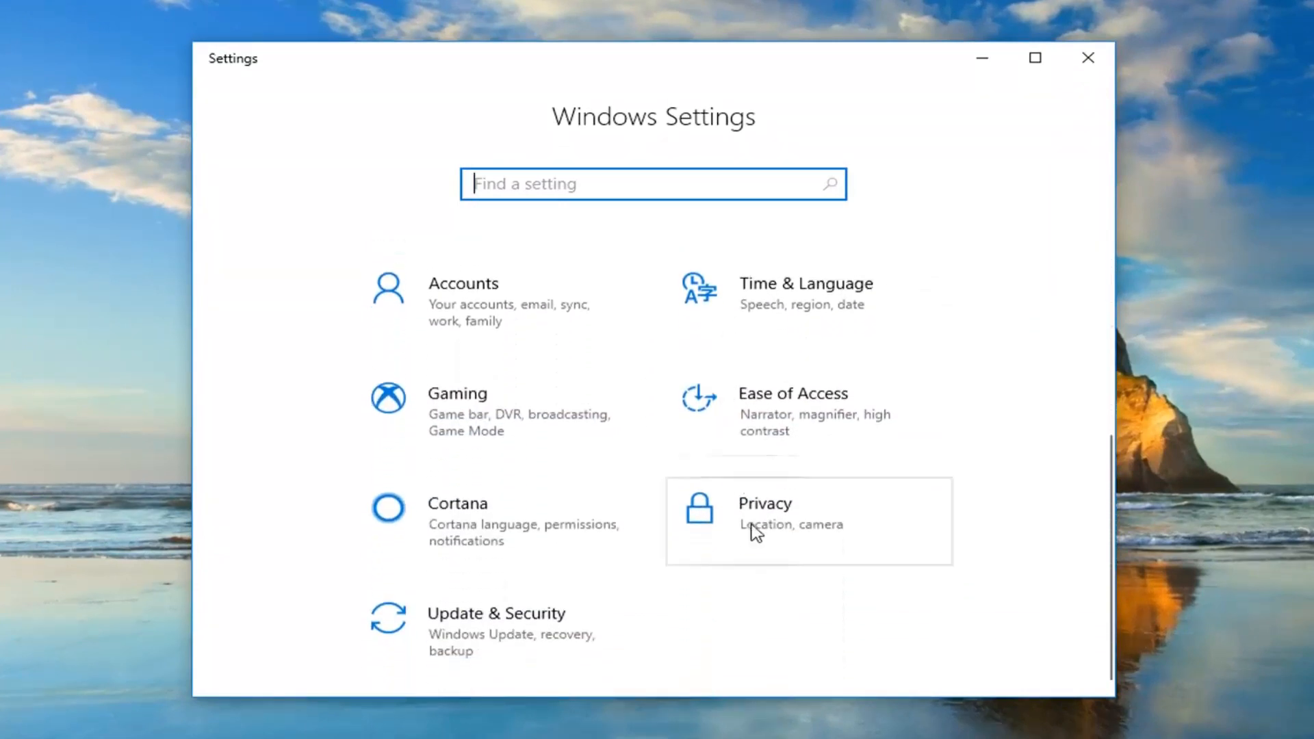
mouse_move(703, 524)
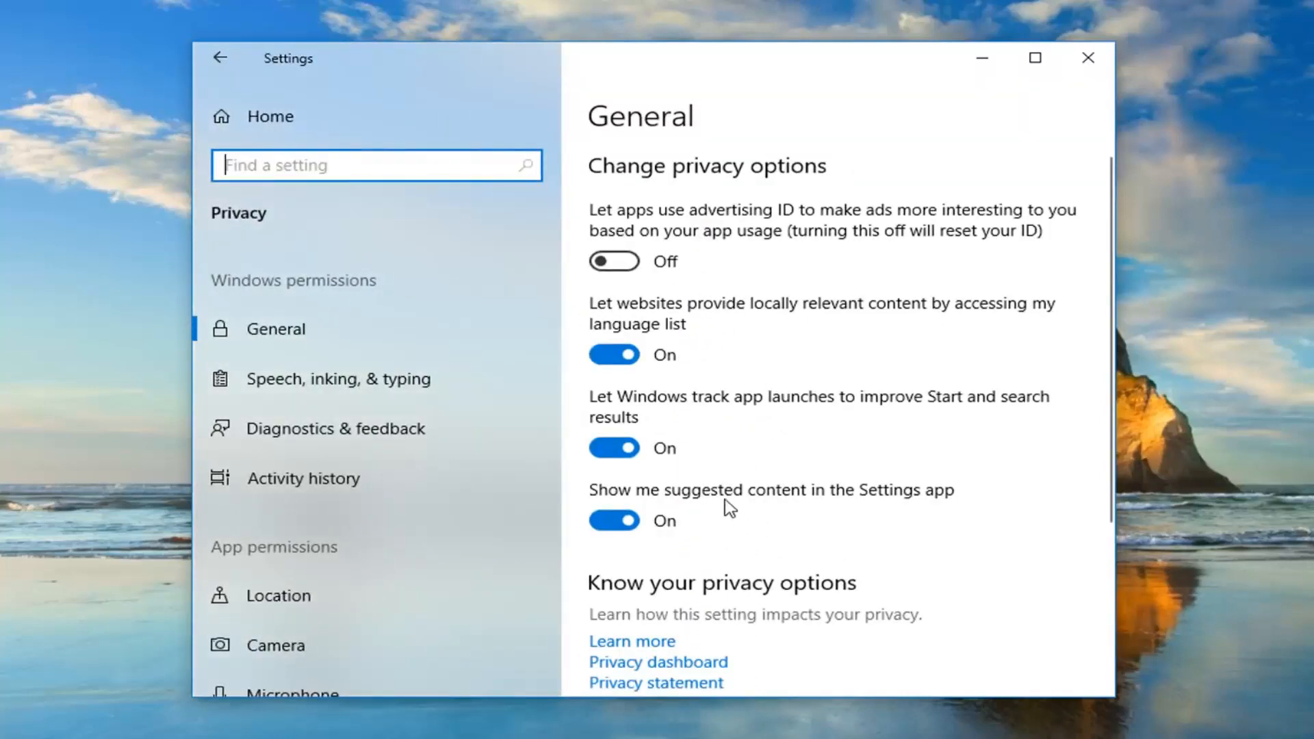
mouse_move(648, 410)
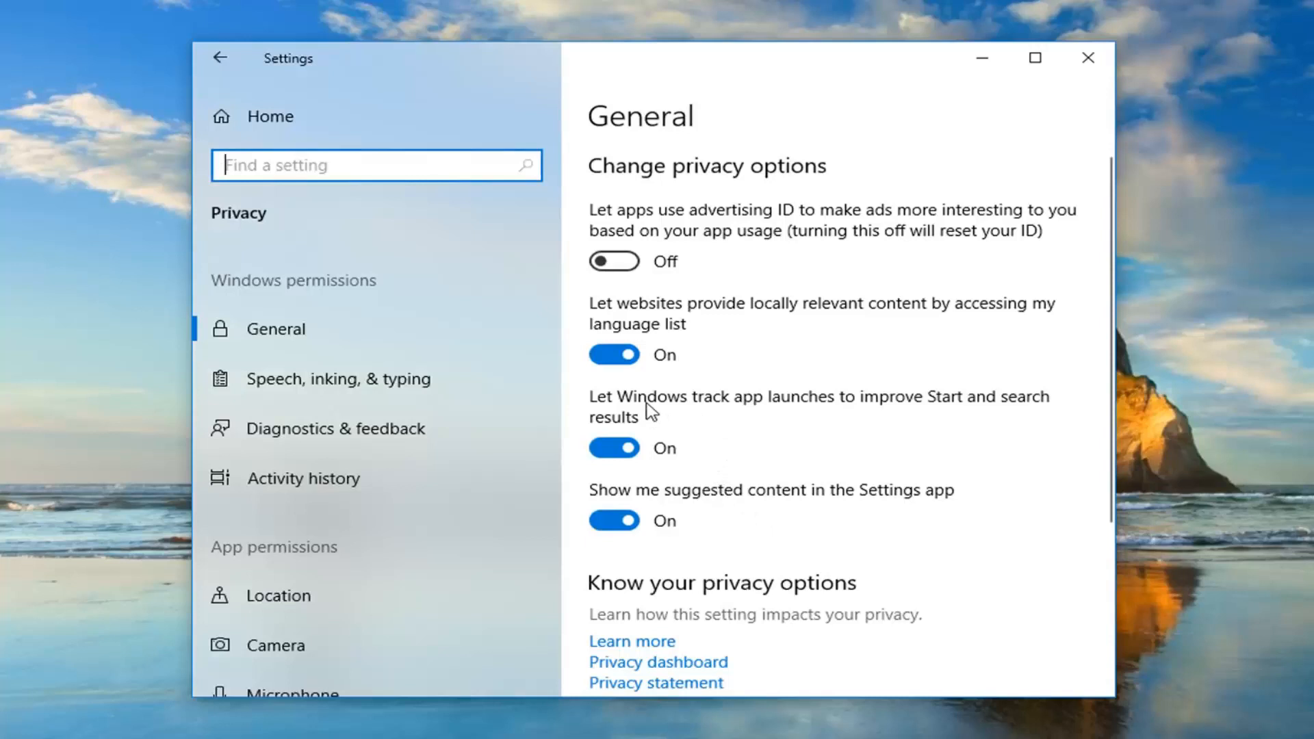
mouse_move(771, 411)
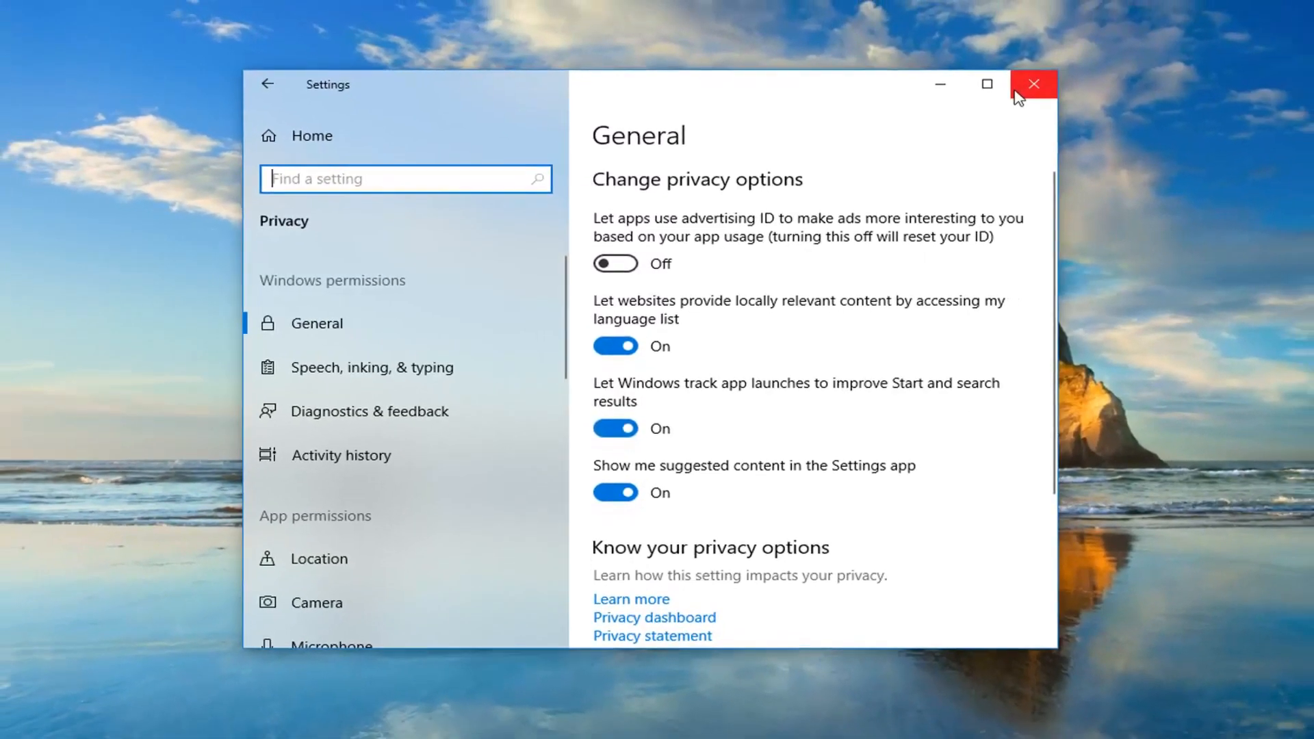
click(1034, 84)
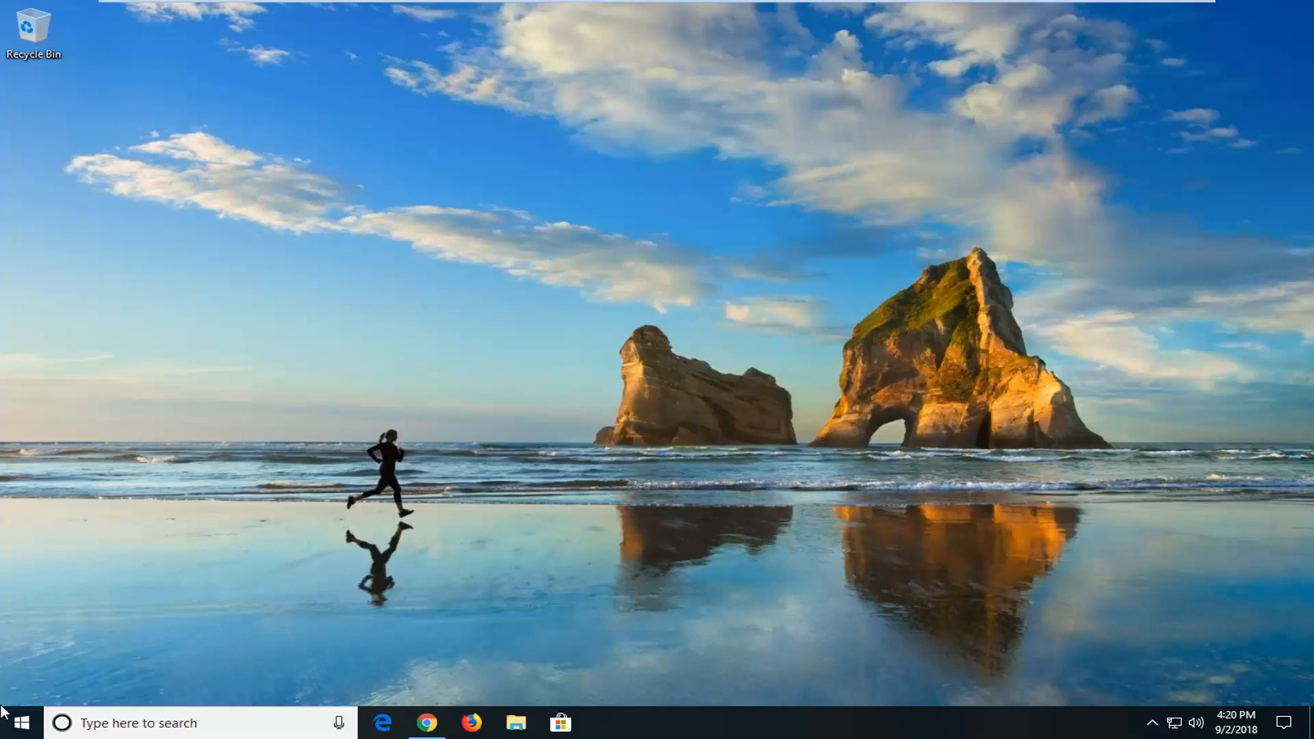
Step: Launch regedit from Start as administrator, approving the User Account Control prompt
click(22, 724)
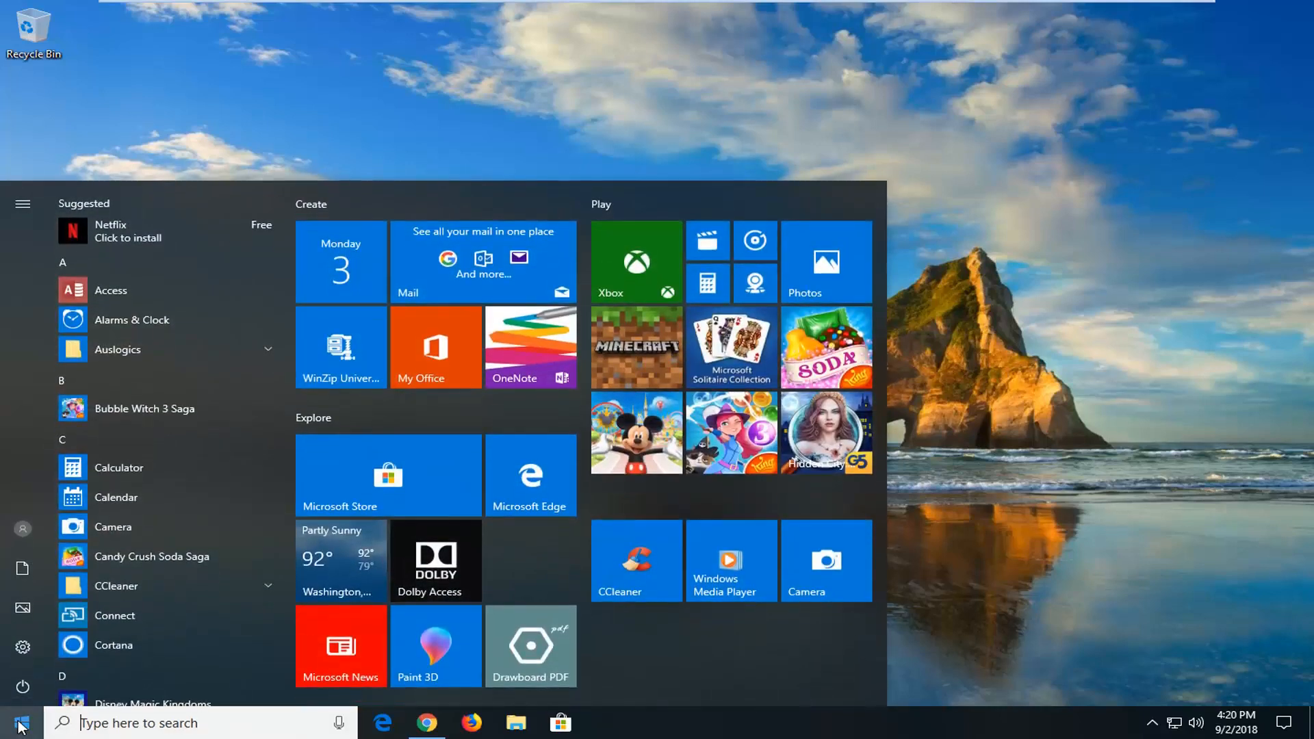
text(regedit)
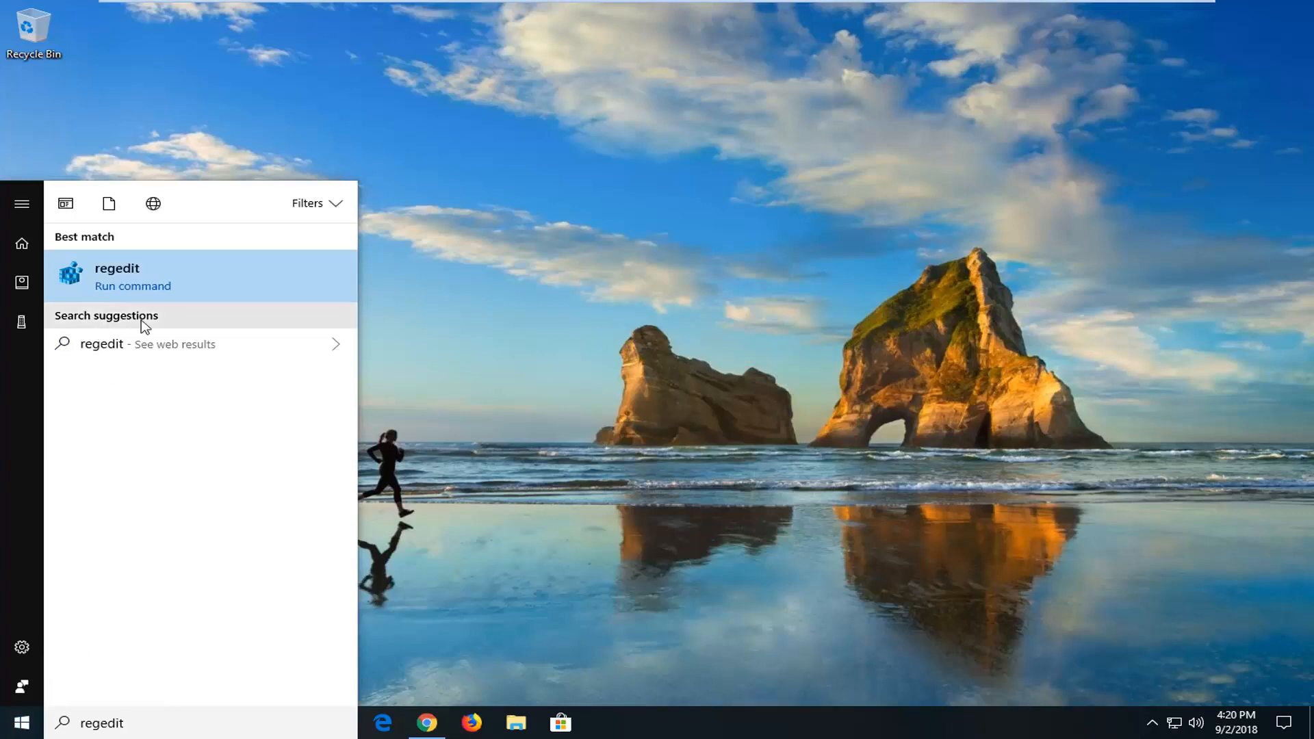
right_click(116, 275)
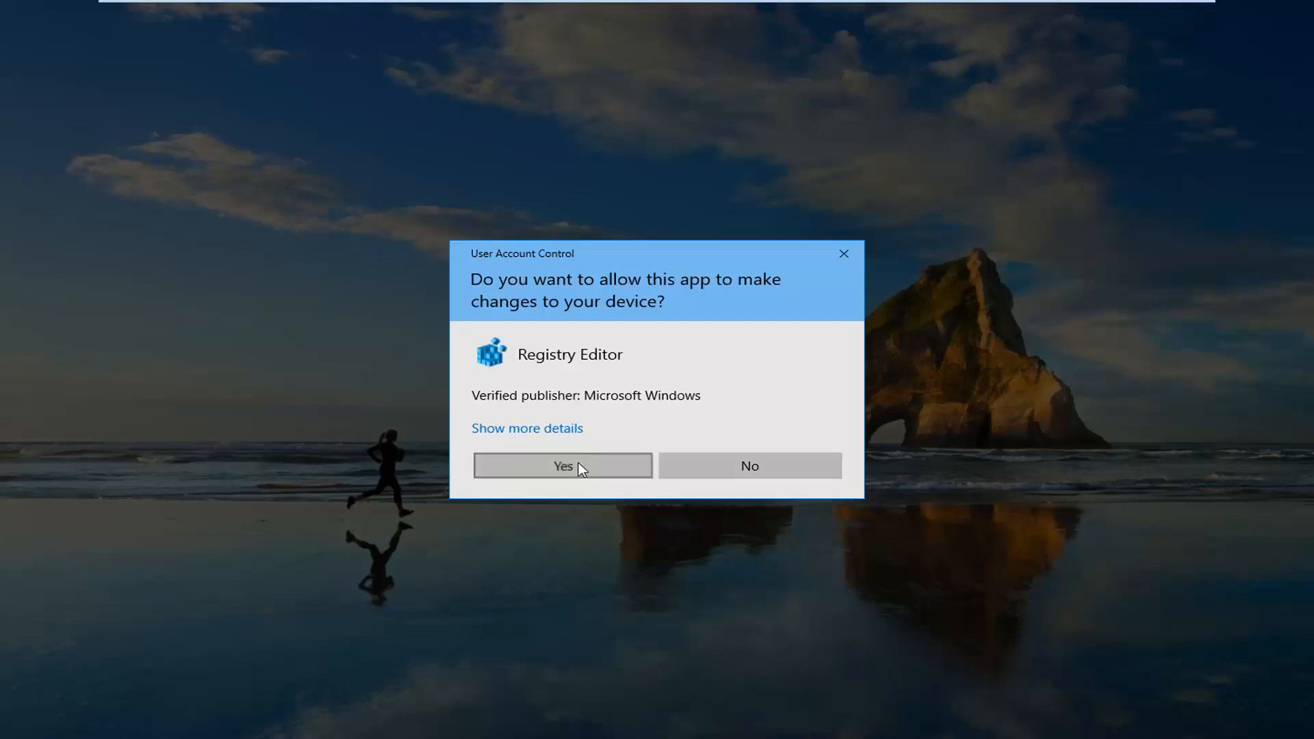
click(564, 465)
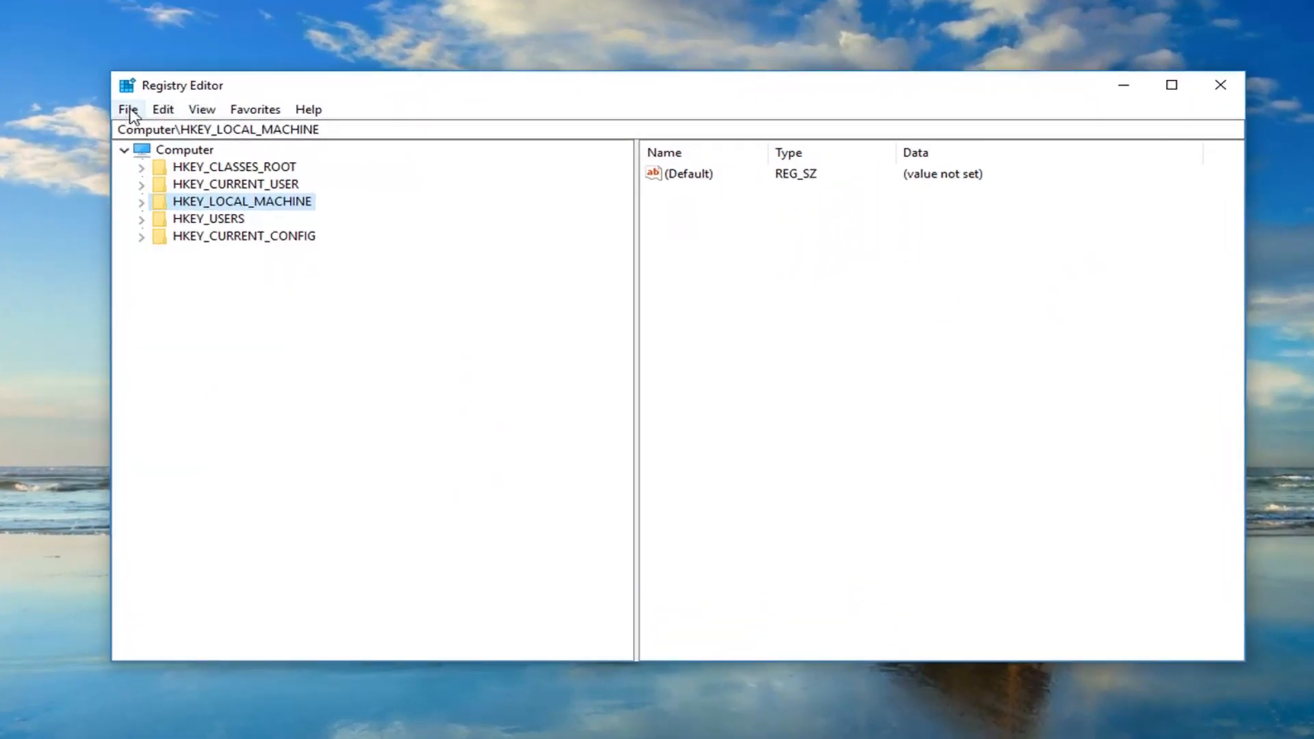
click(129, 109)
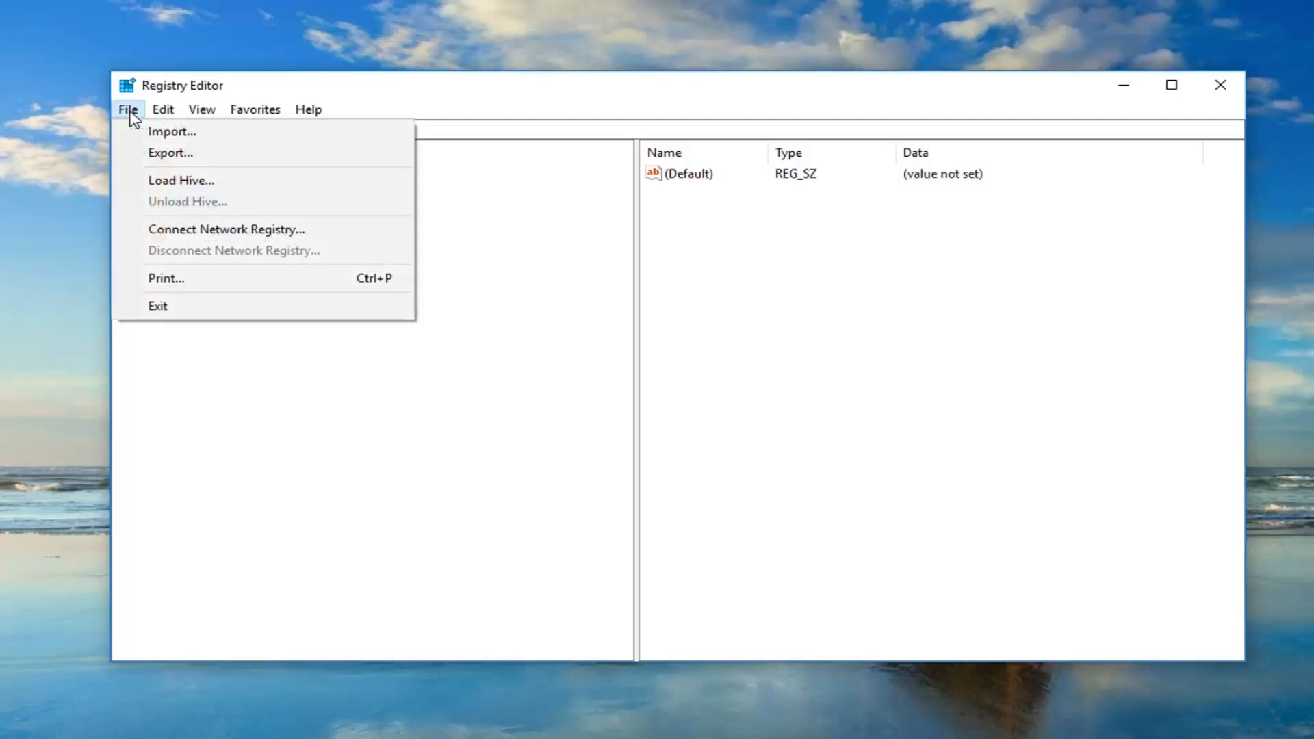
click(169, 153)
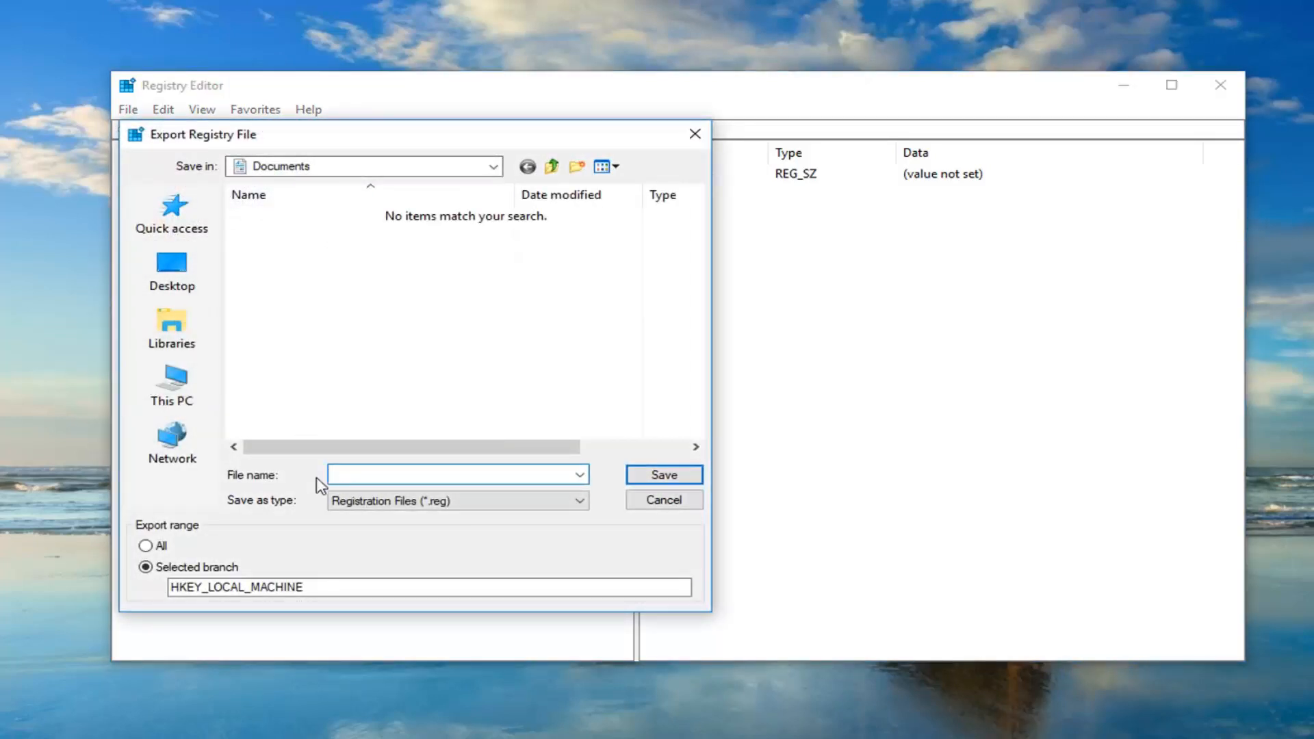
click(450, 474)
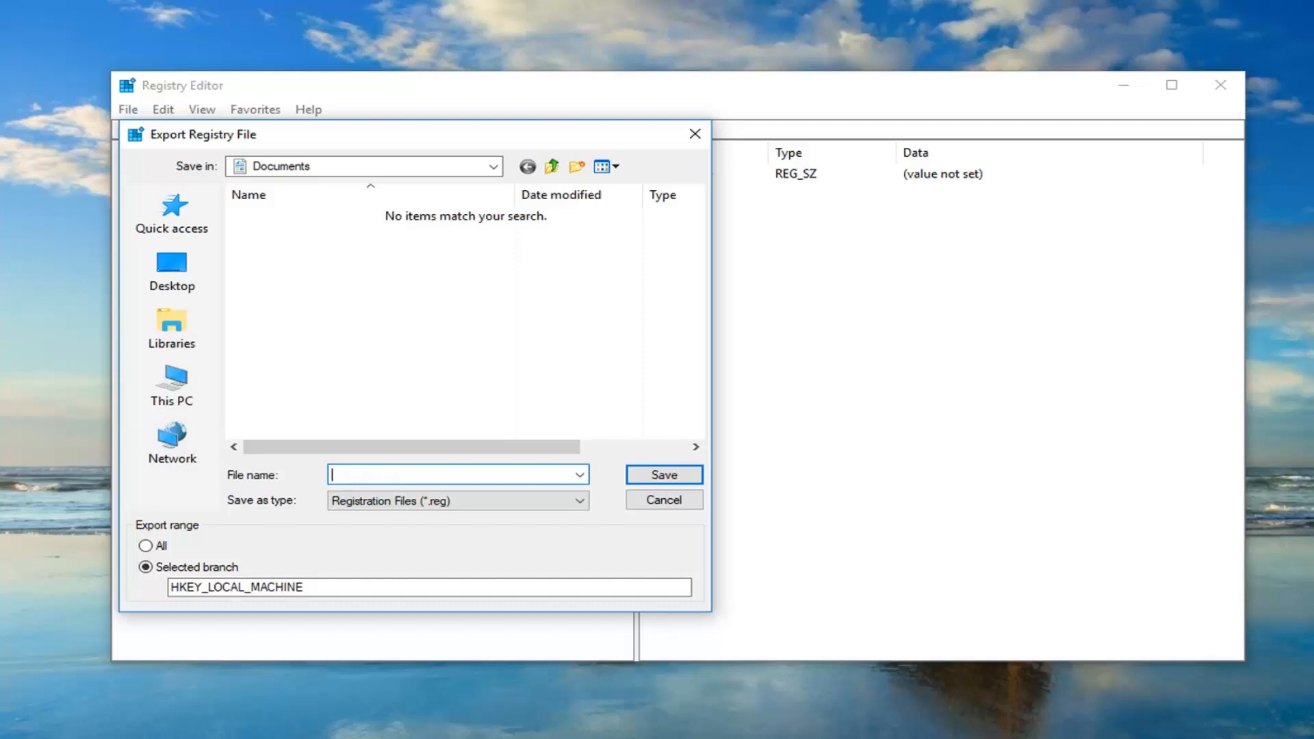
mouse_move(665, 164)
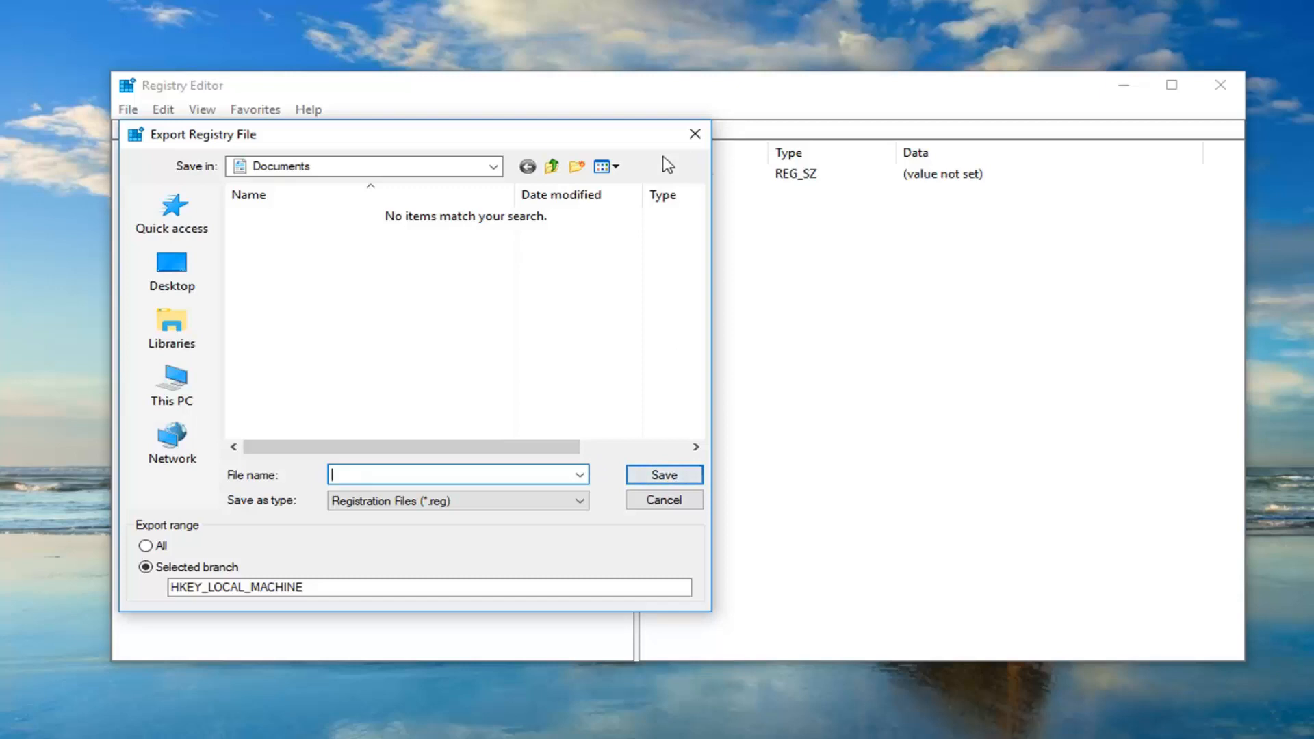
click(146, 546)
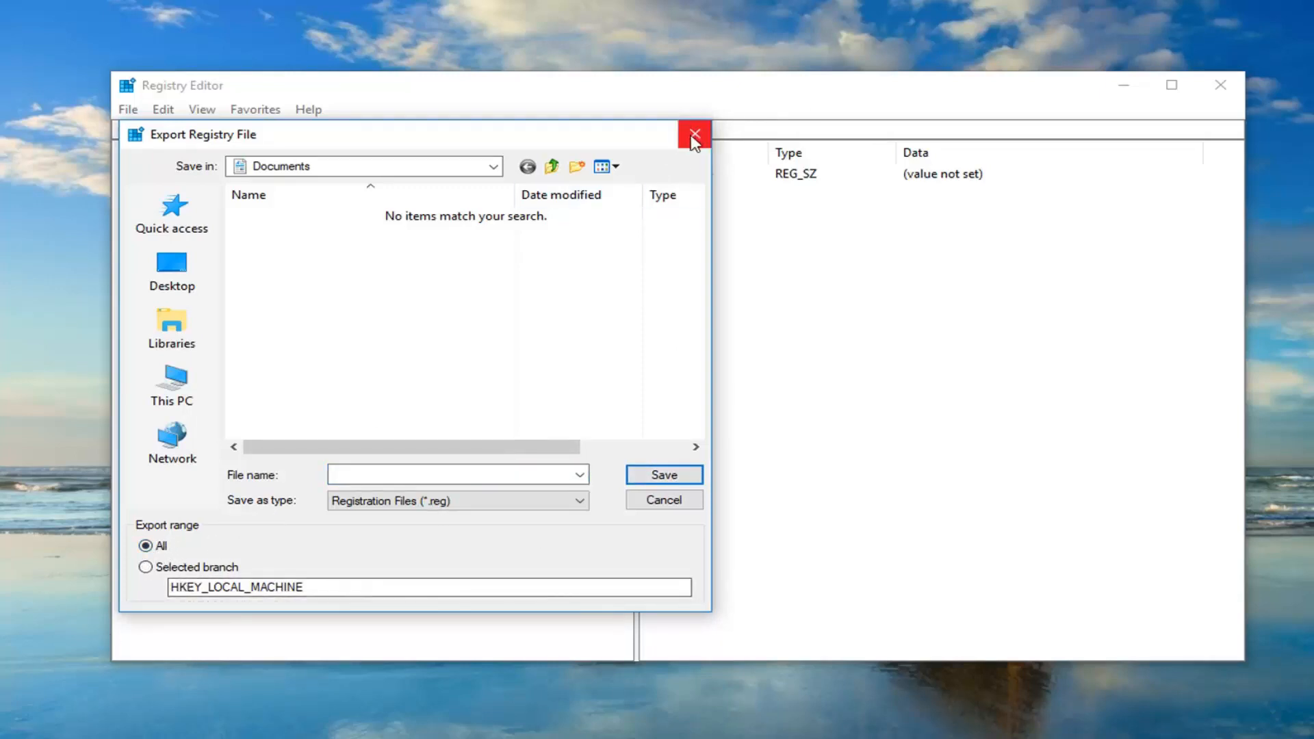
click(693, 132)
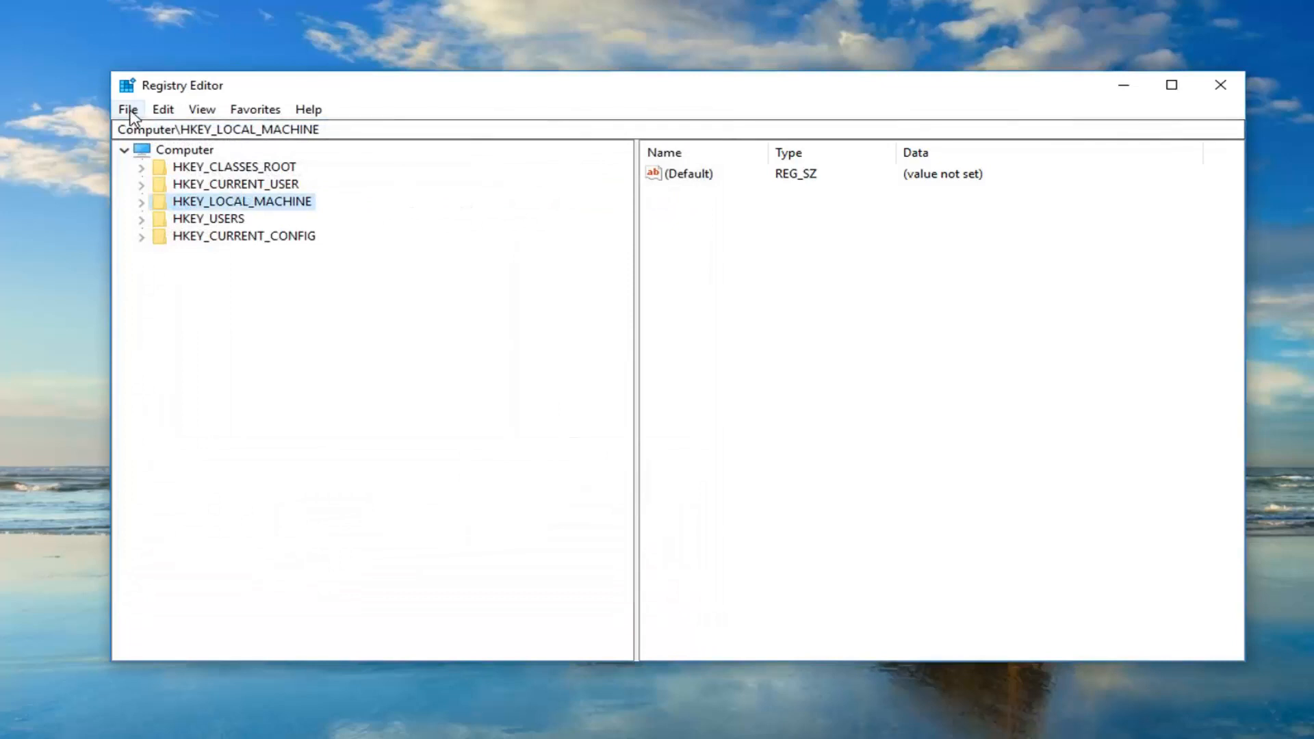
Step: Expand HKEY_CURRENT_USER\SOFTWARE\Microsoft\Windows\CurrentVersion\Explorer and select its Advanced key
click(127, 109)
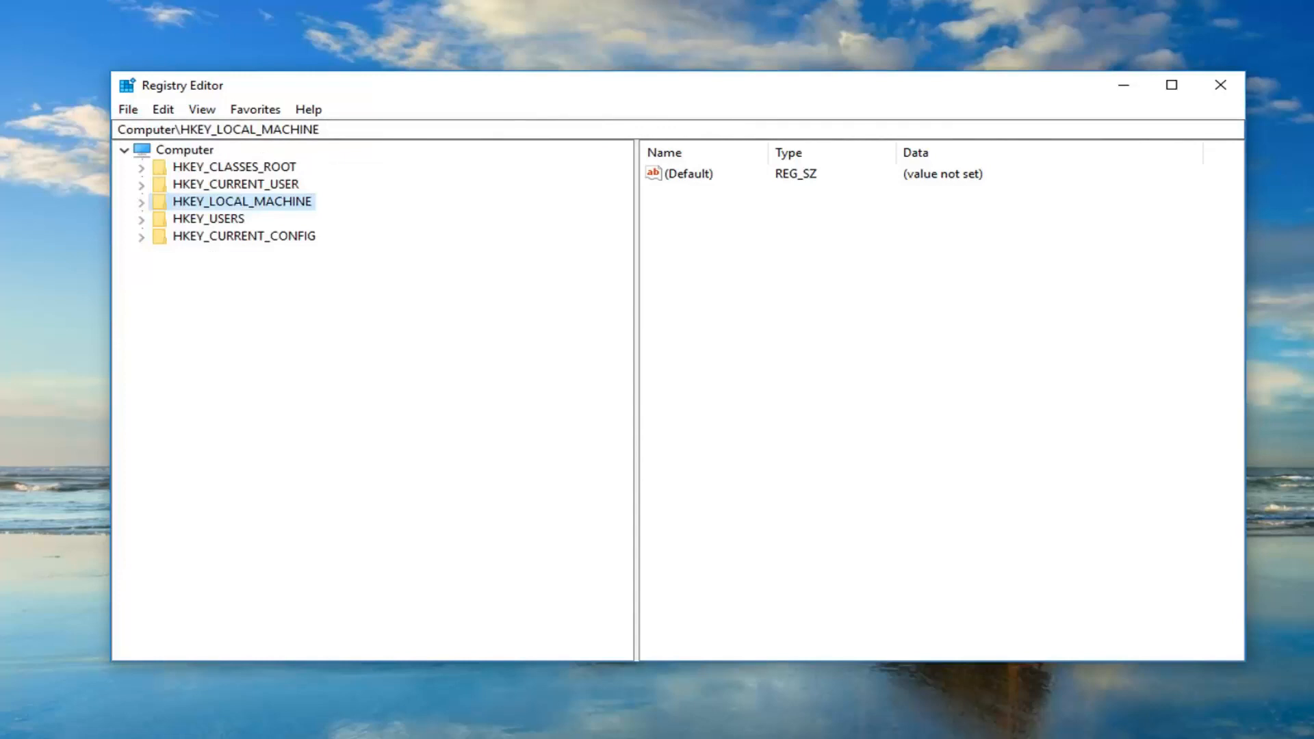
mouse_move(170, 167)
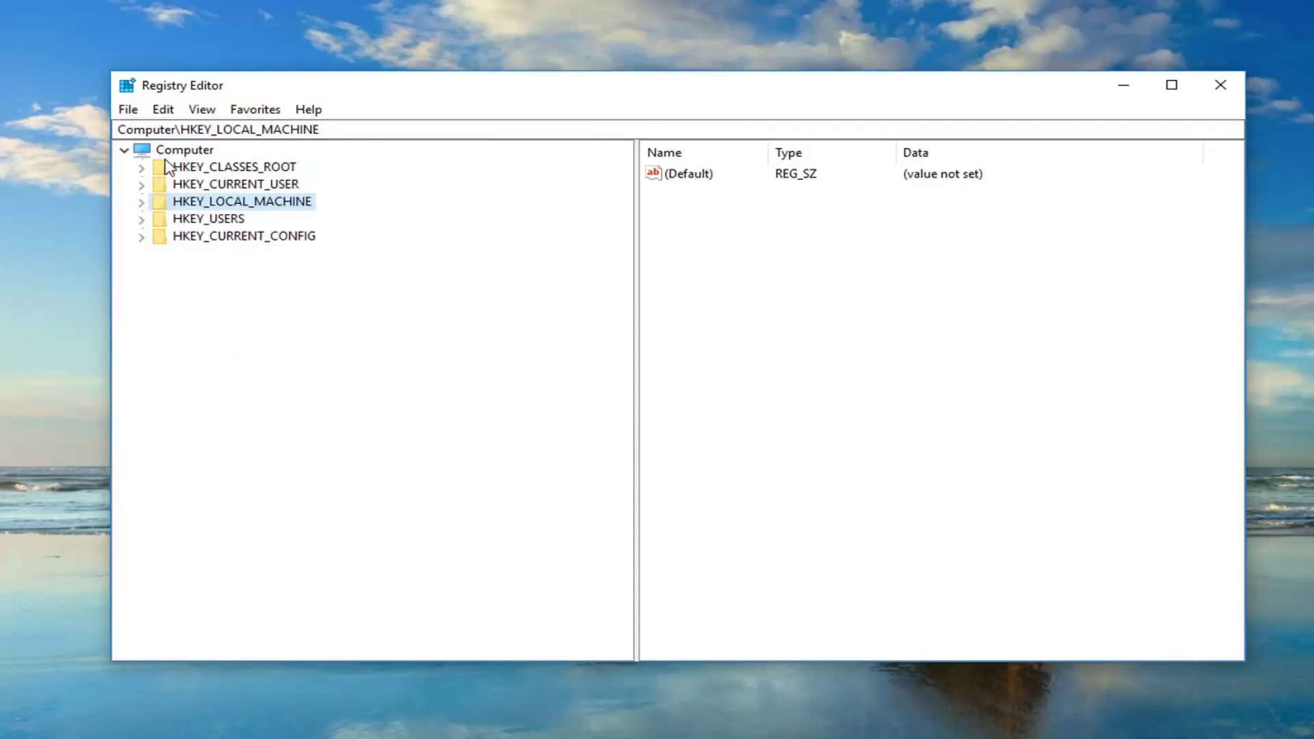
click(233, 184)
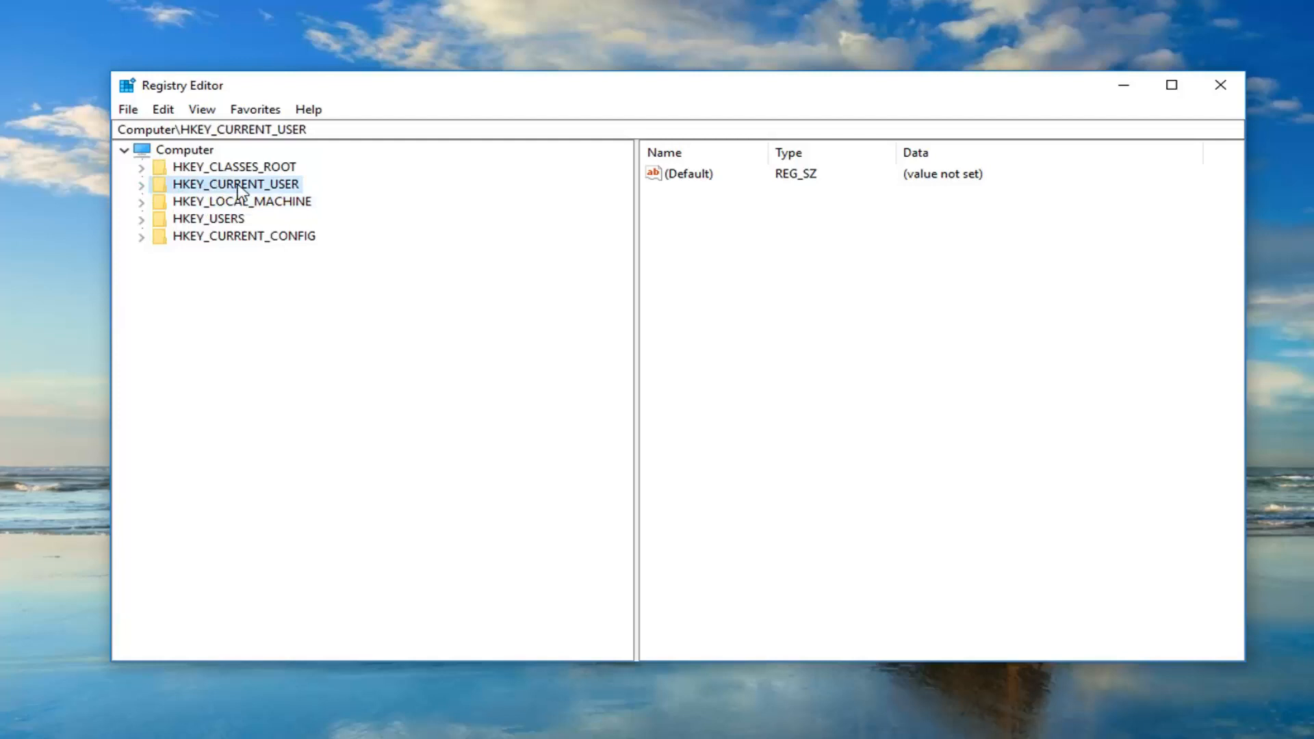
click(141, 184)
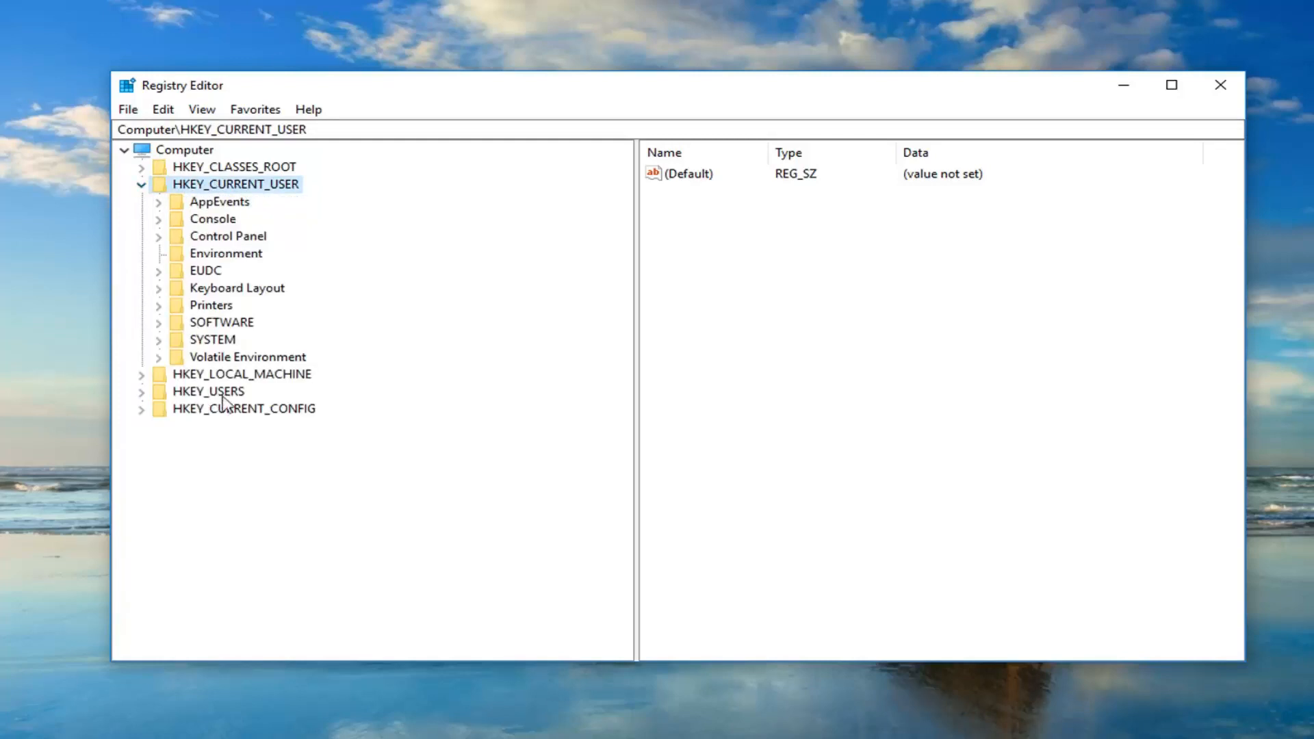
mouse_move(173, 341)
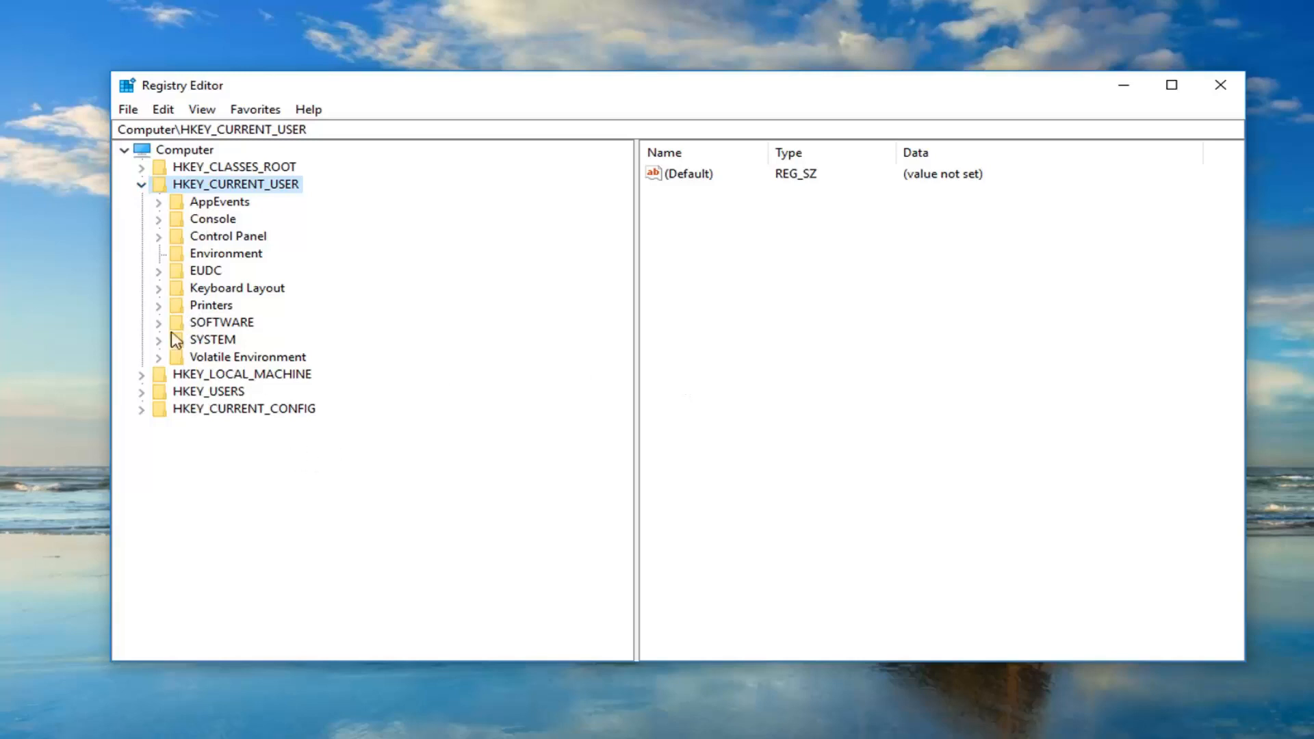
click(159, 322)
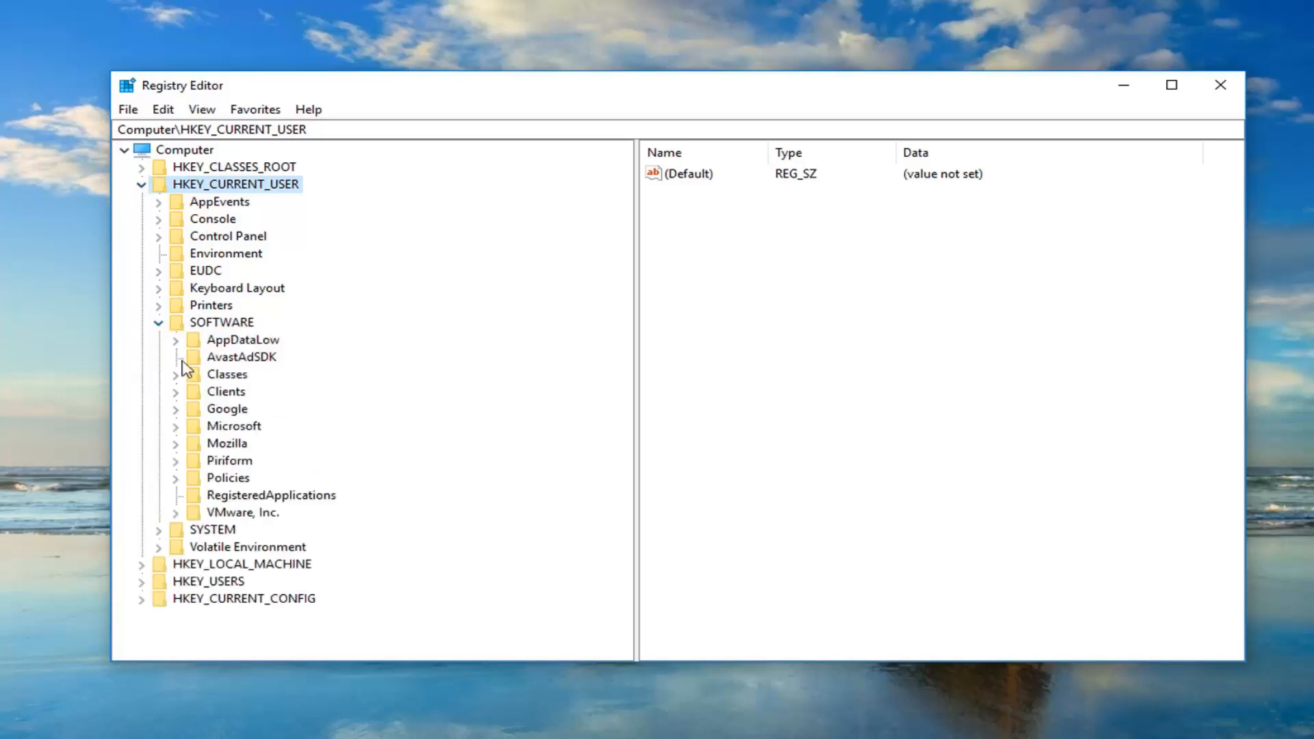
mouse_move(199, 382)
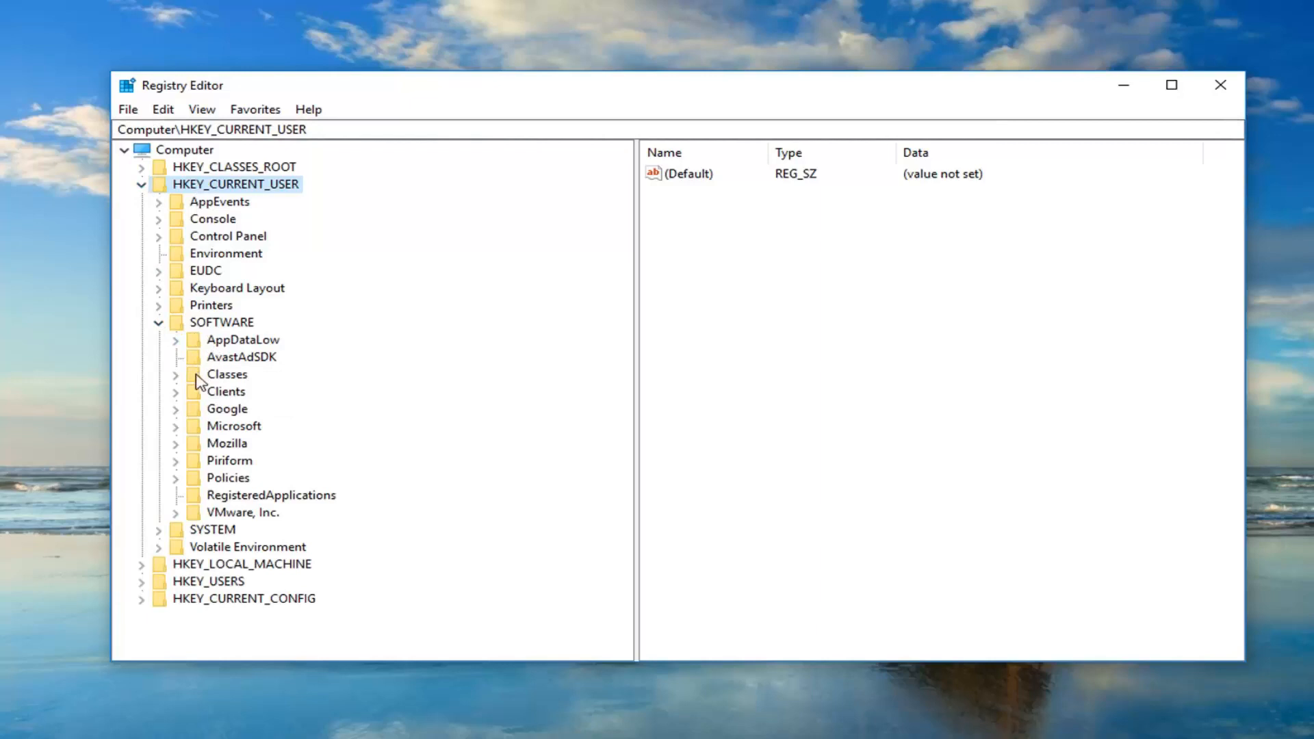
mouse_move(186, 431)
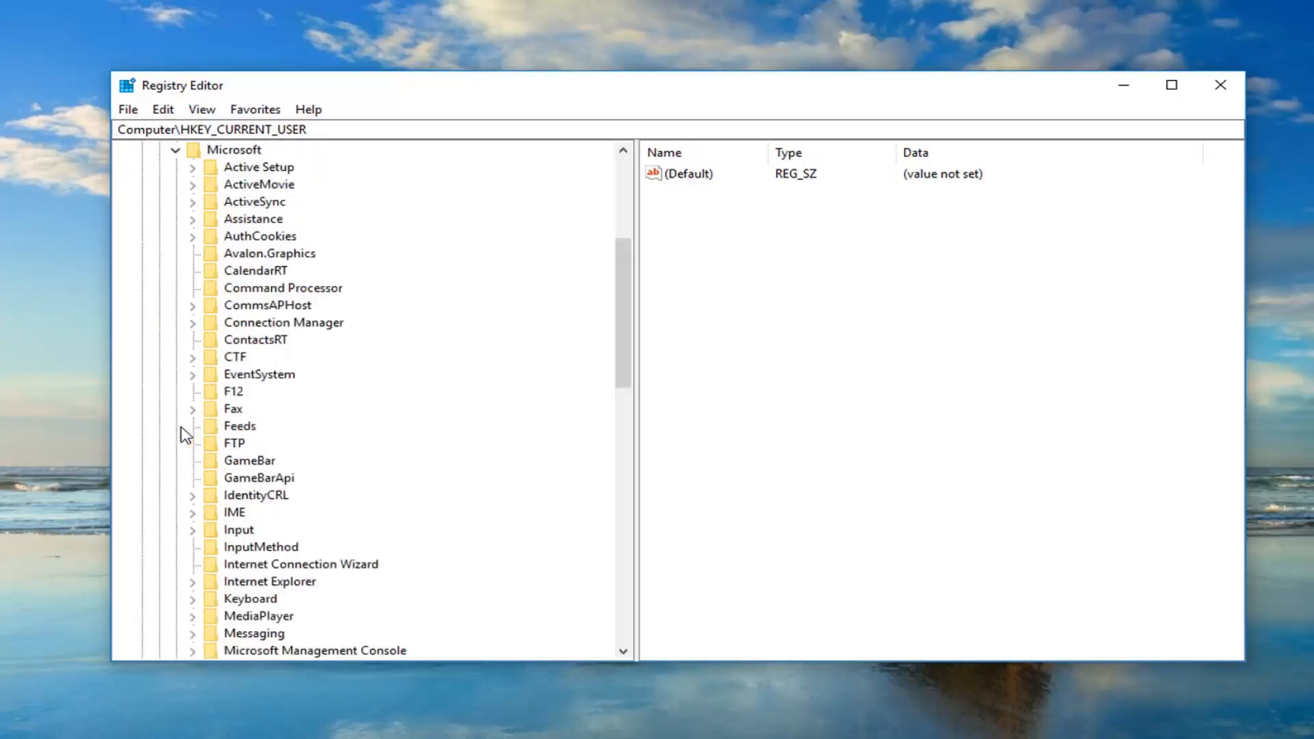
scroll(down, 3)
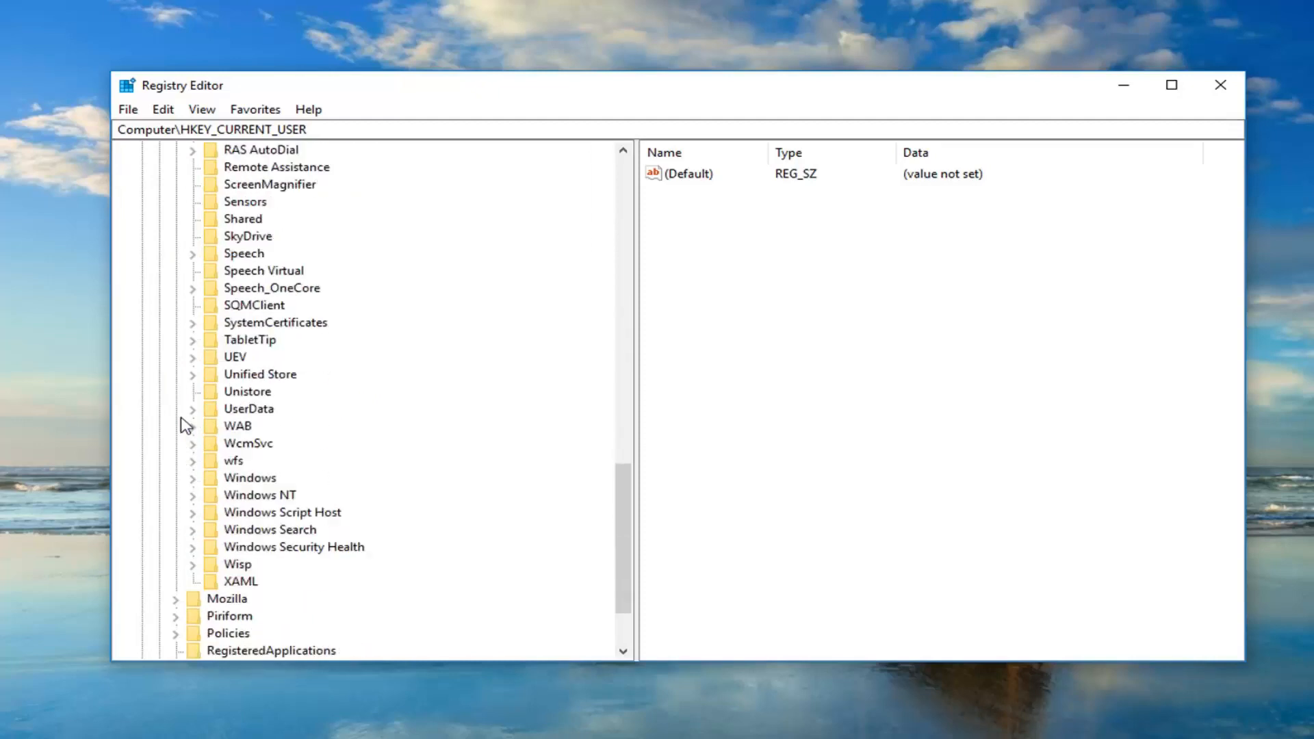
click(194, 477)
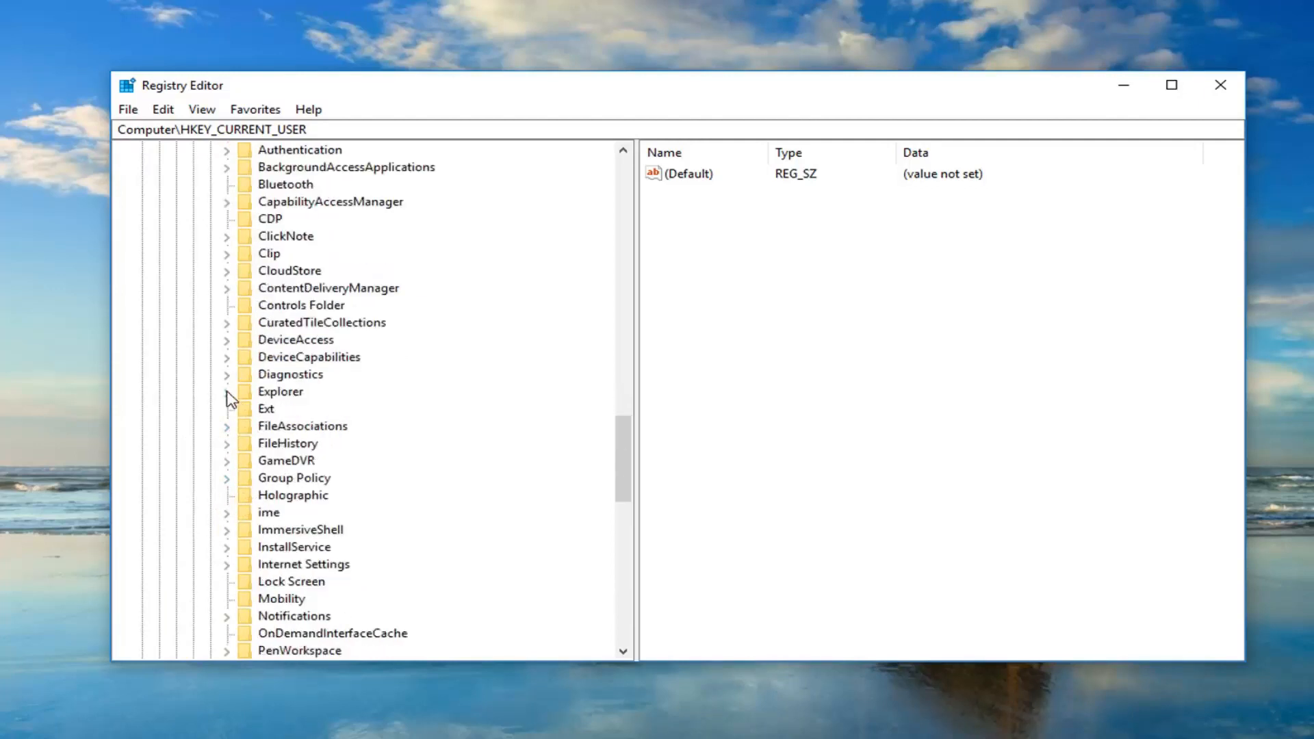
click(227, 392)
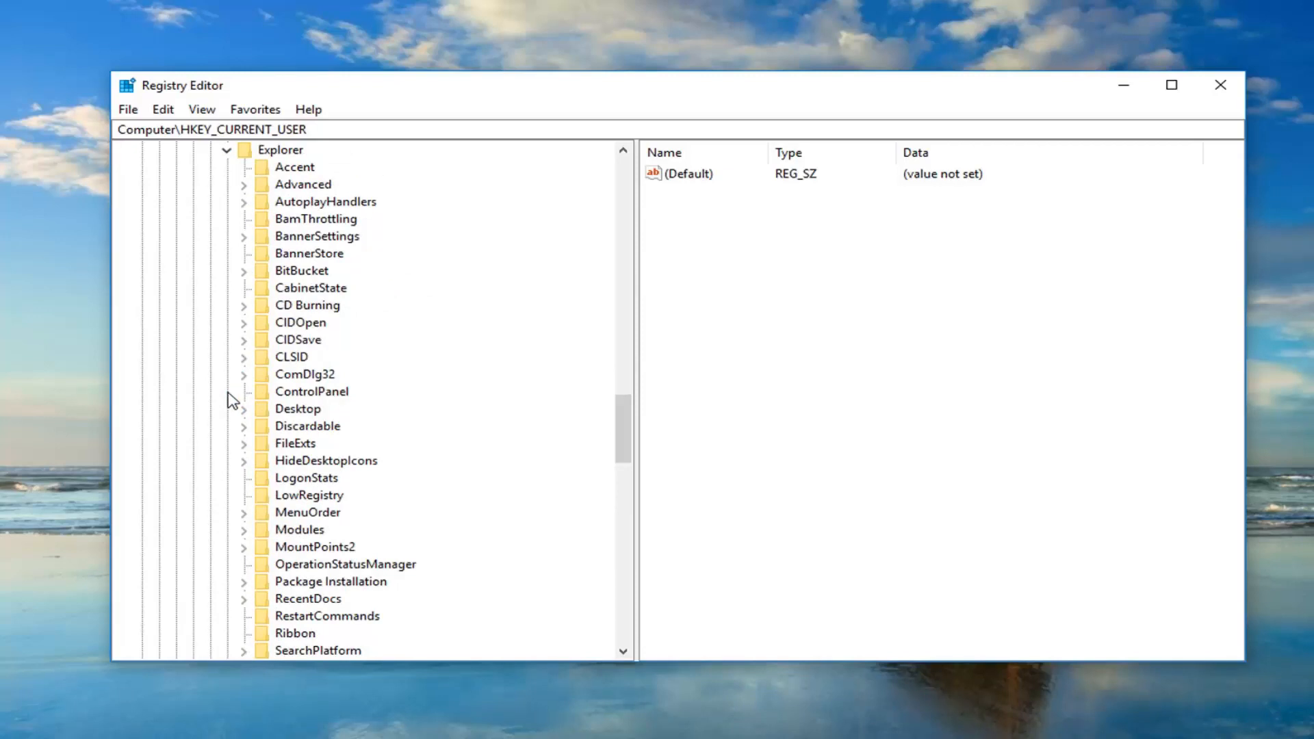
click(301, 184)
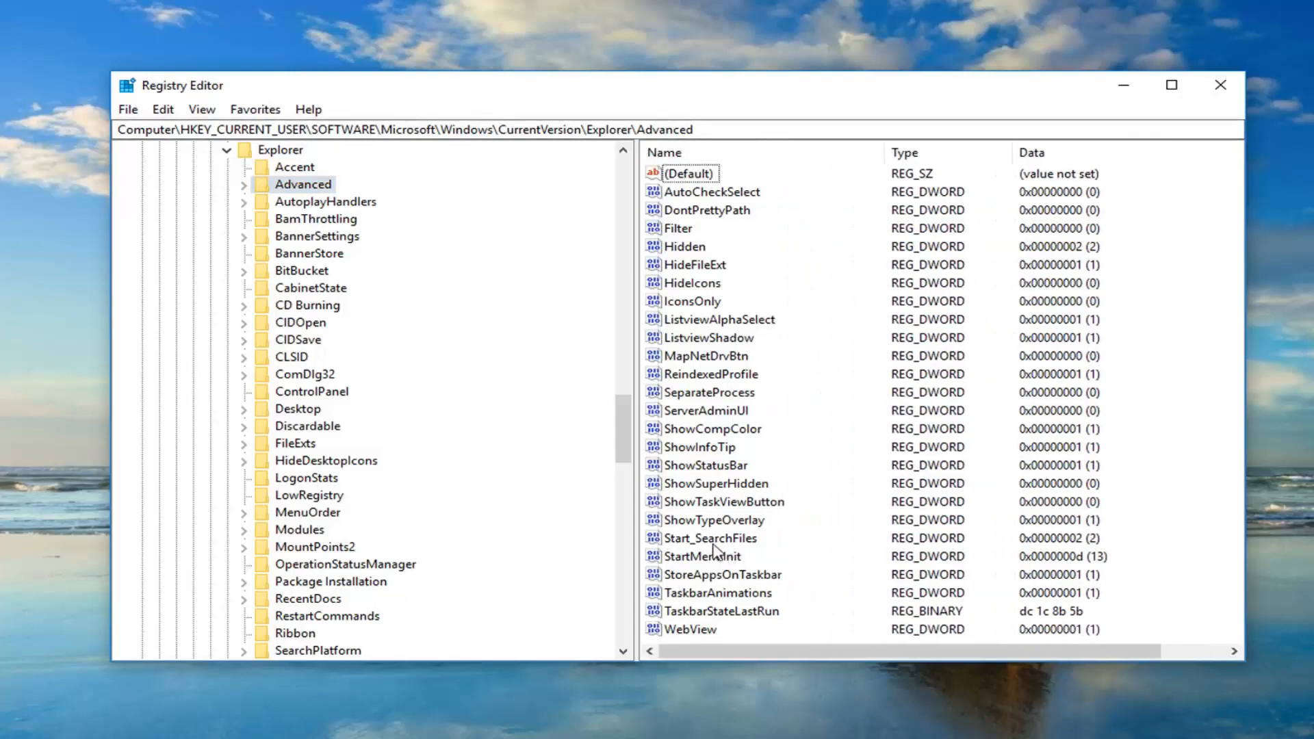
mouse_move(700, 557)
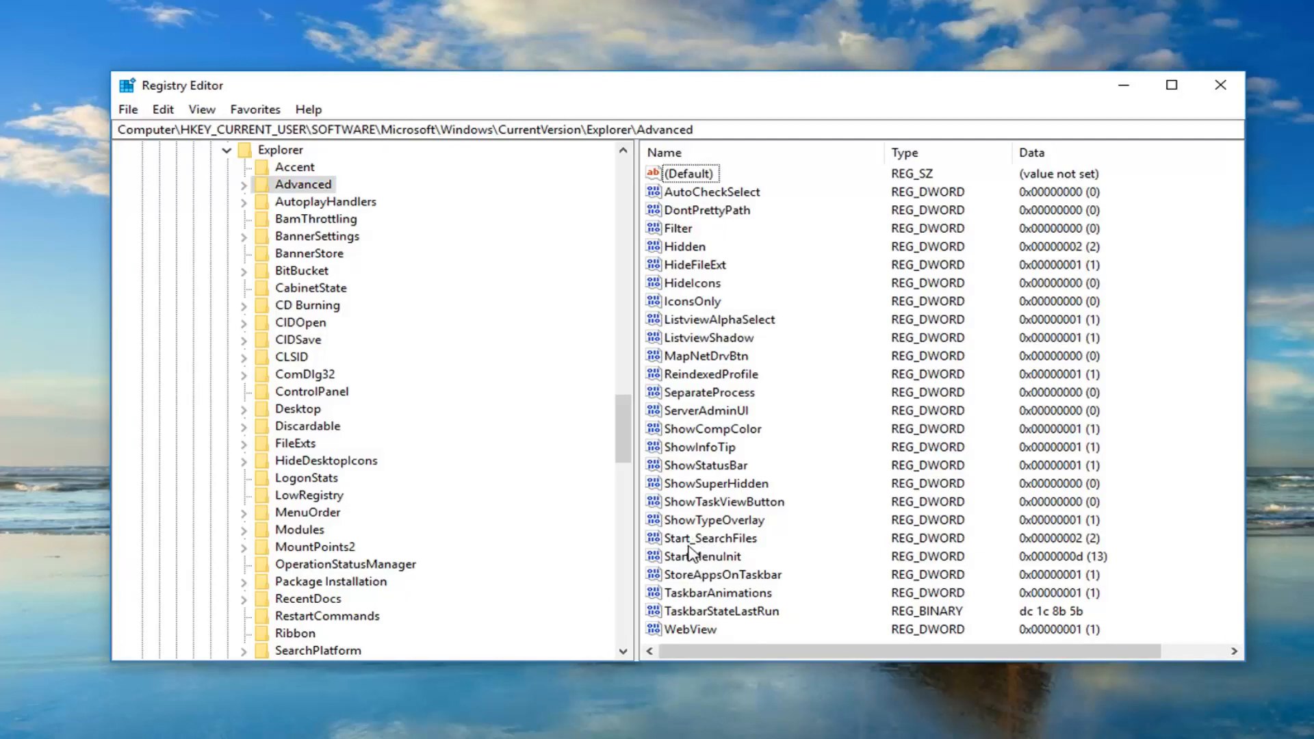
Step: Select the Start_SearchFiles value in the Advanced key's values pane
click(710, 538)
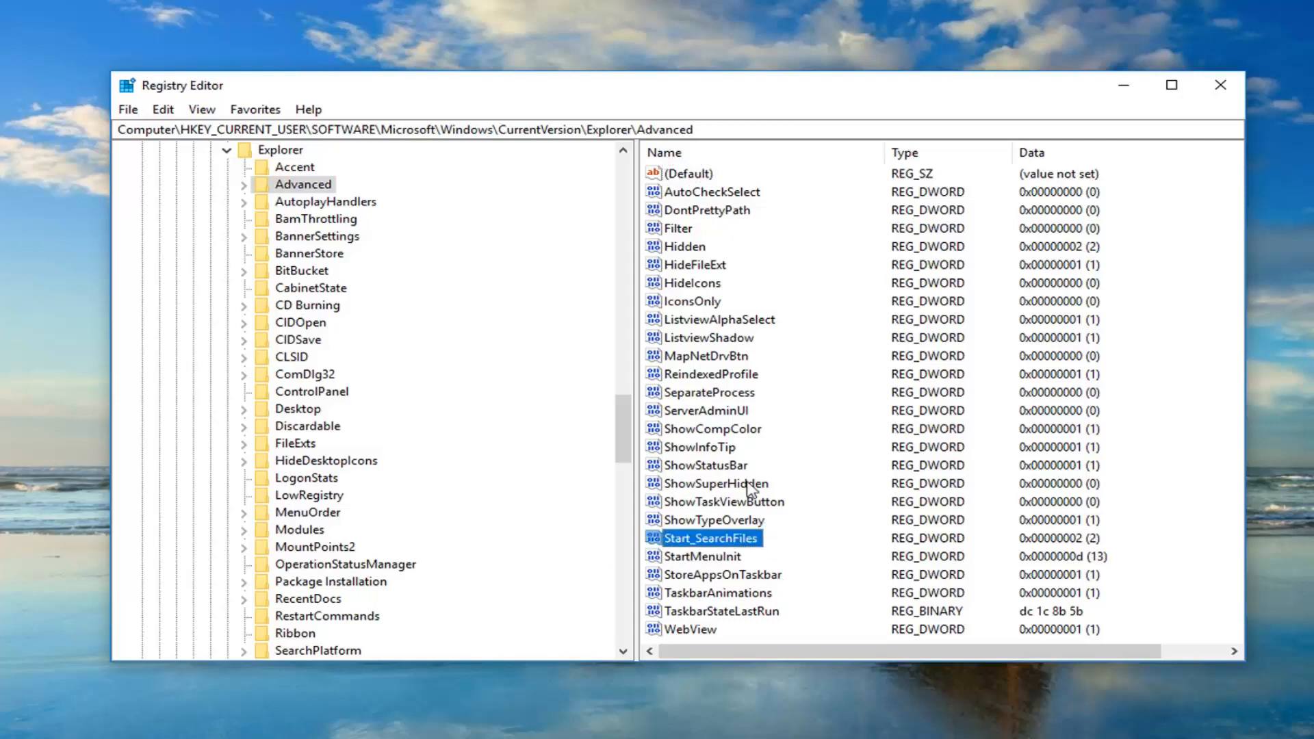
mouse_move(787, 478)
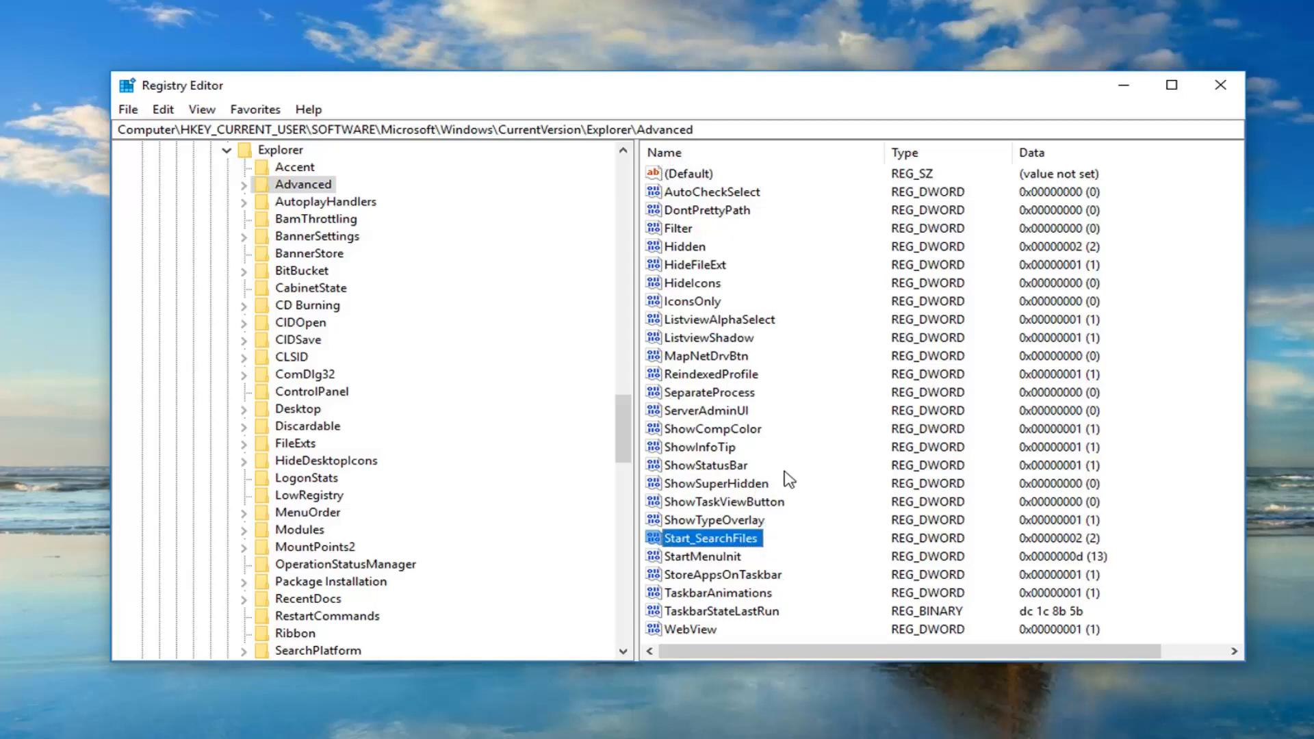
mouse_move(737, 524)
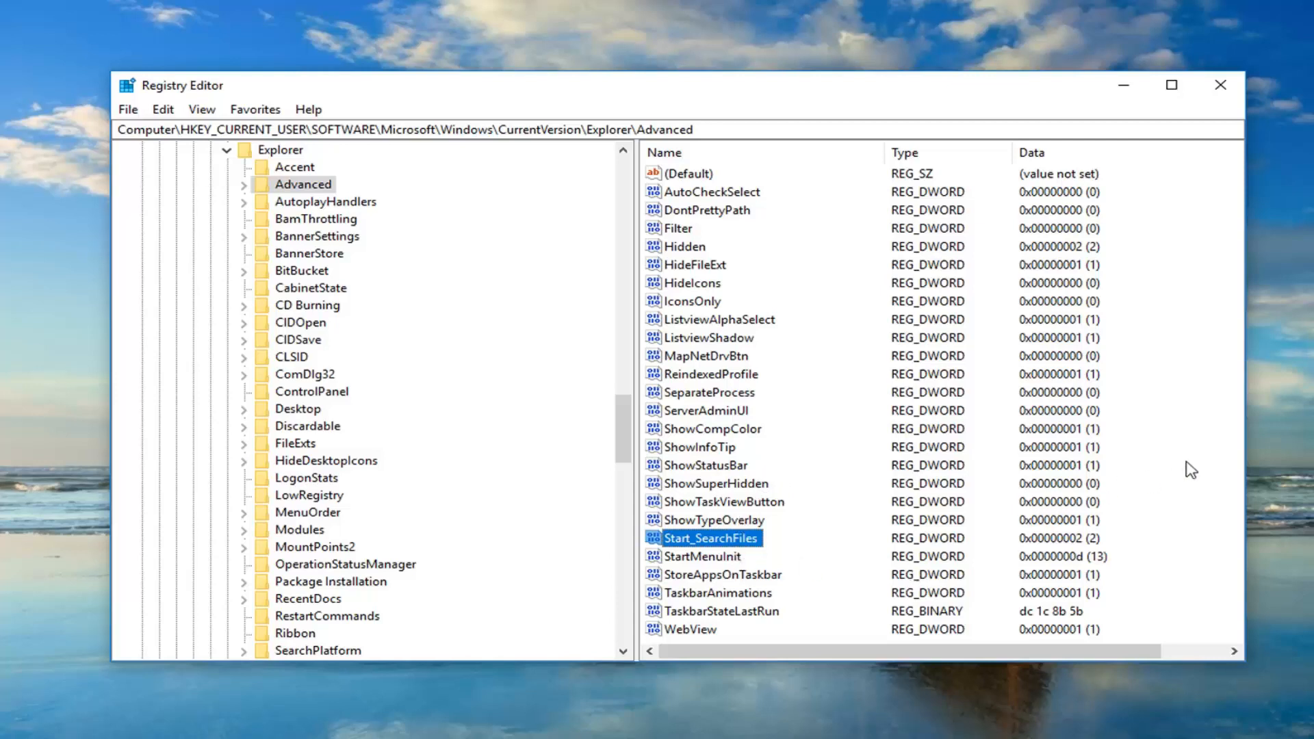
mouse_move(1146, 399)
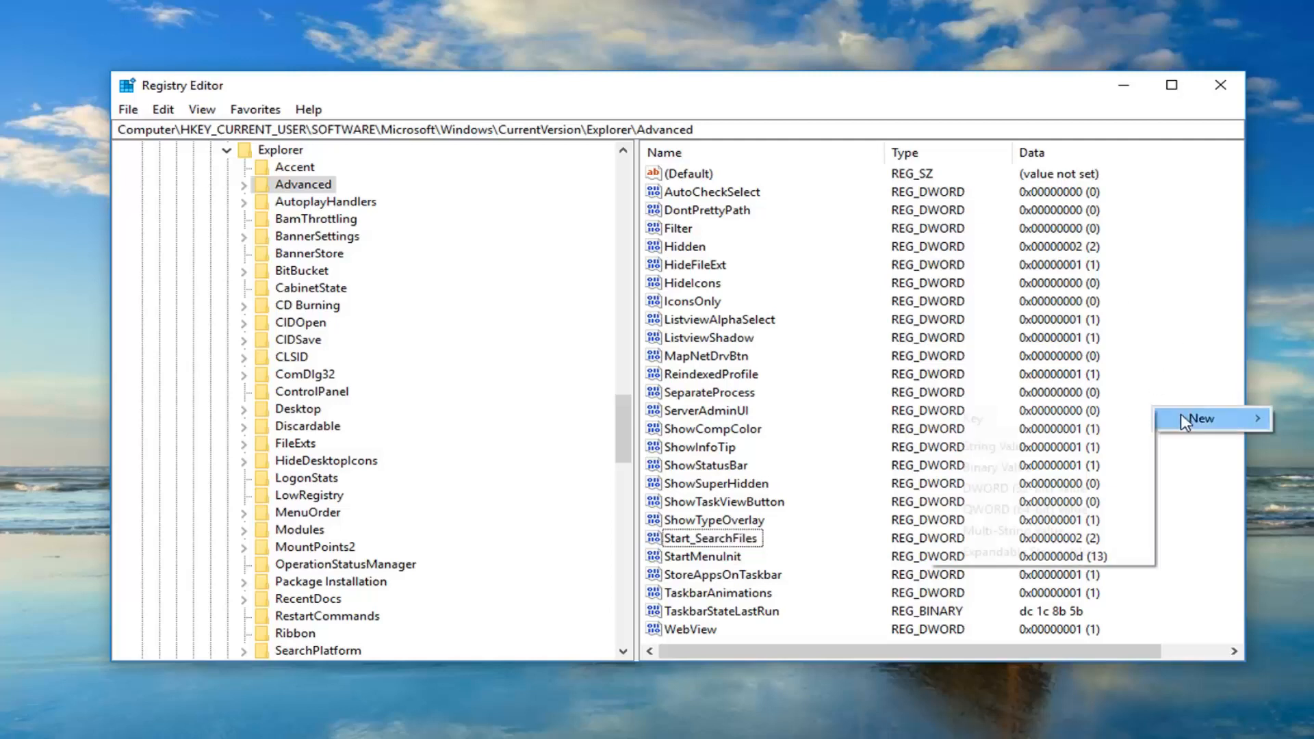
mouse_move(1202, 419)
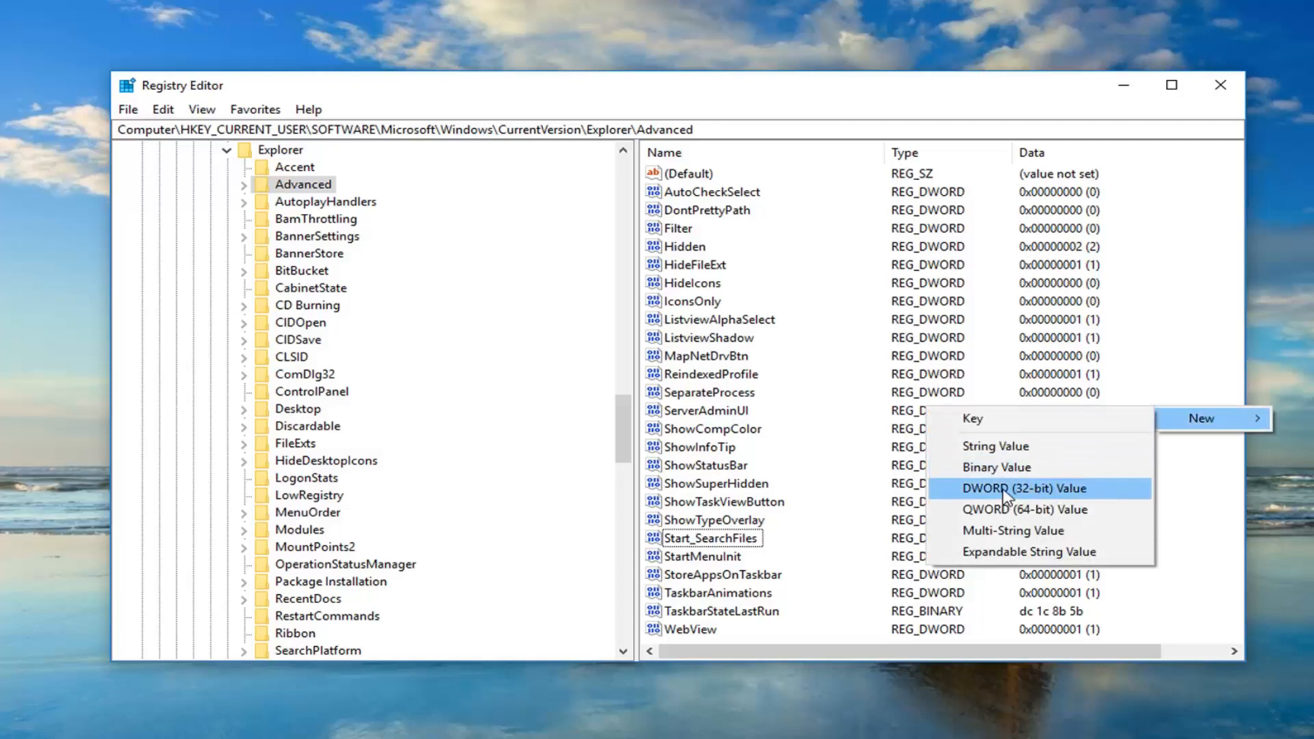
Step: Create a DWORD (32-bit) value named Start_TrackProgs in the Advanced key
click(1023, 488)
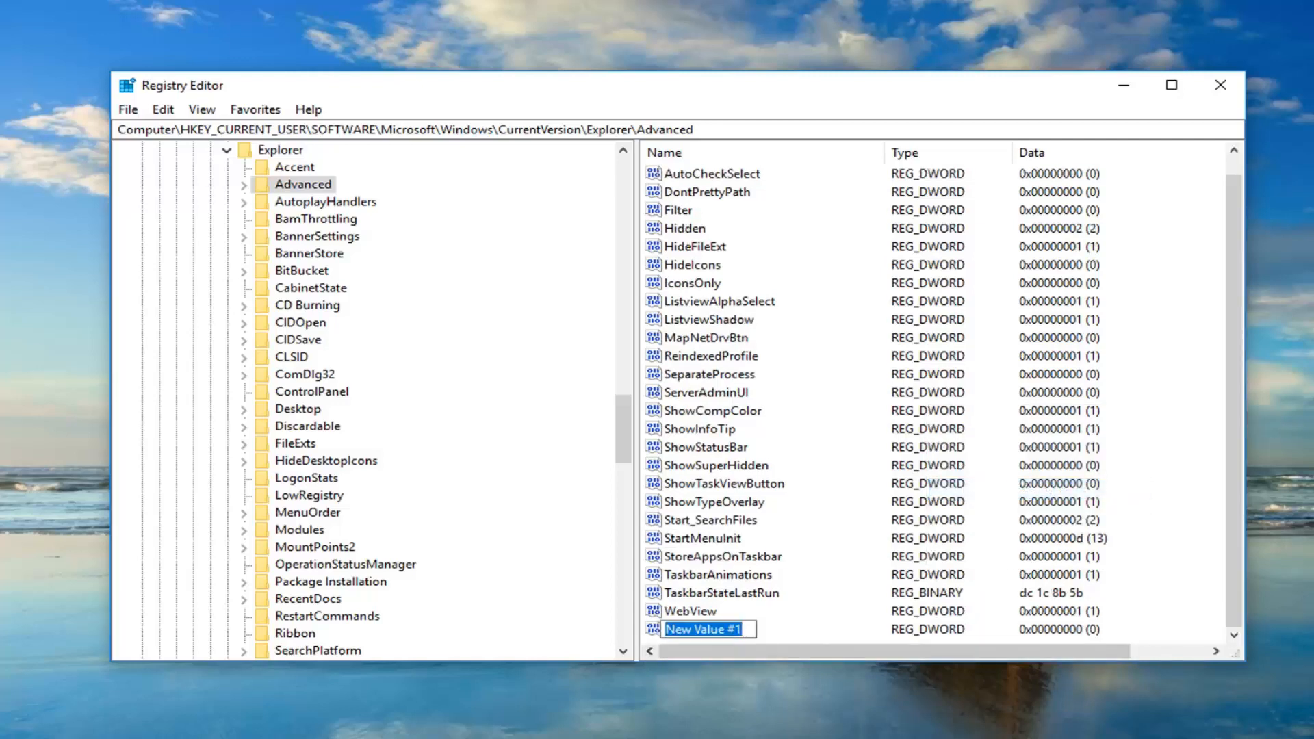
text(New)
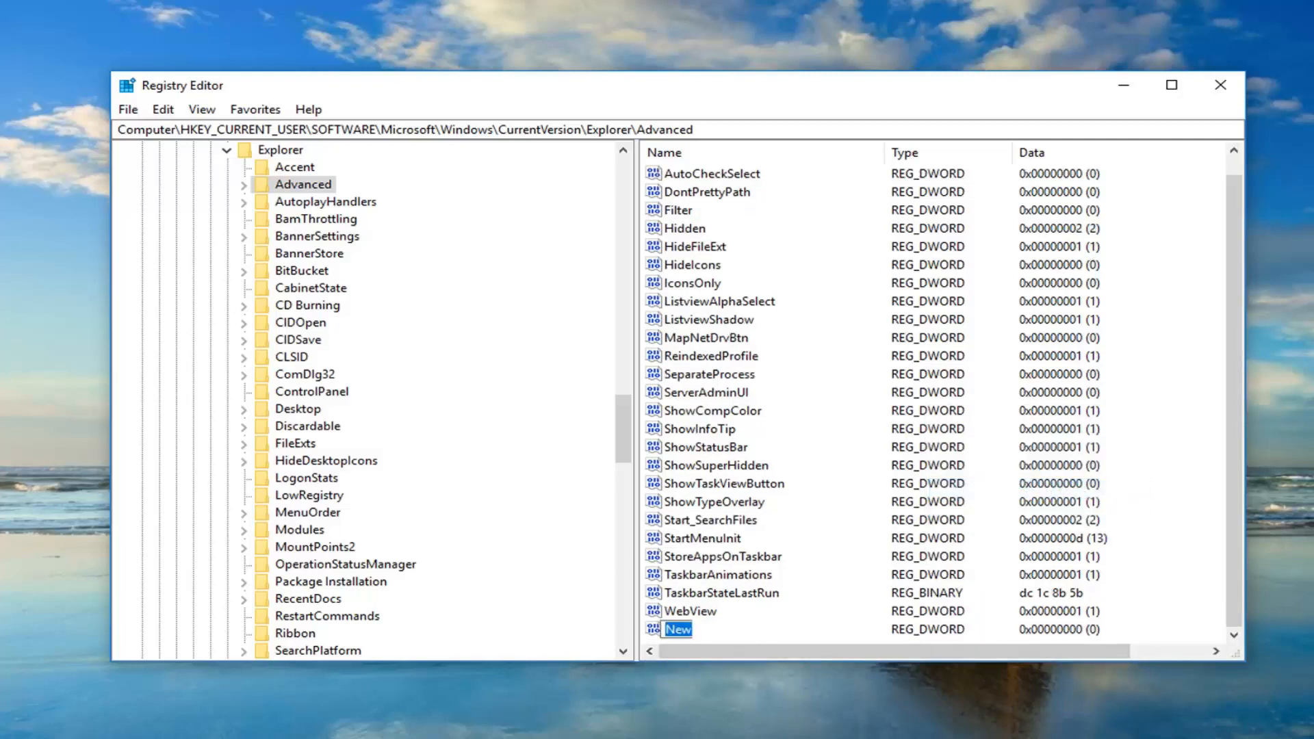
text(Start)
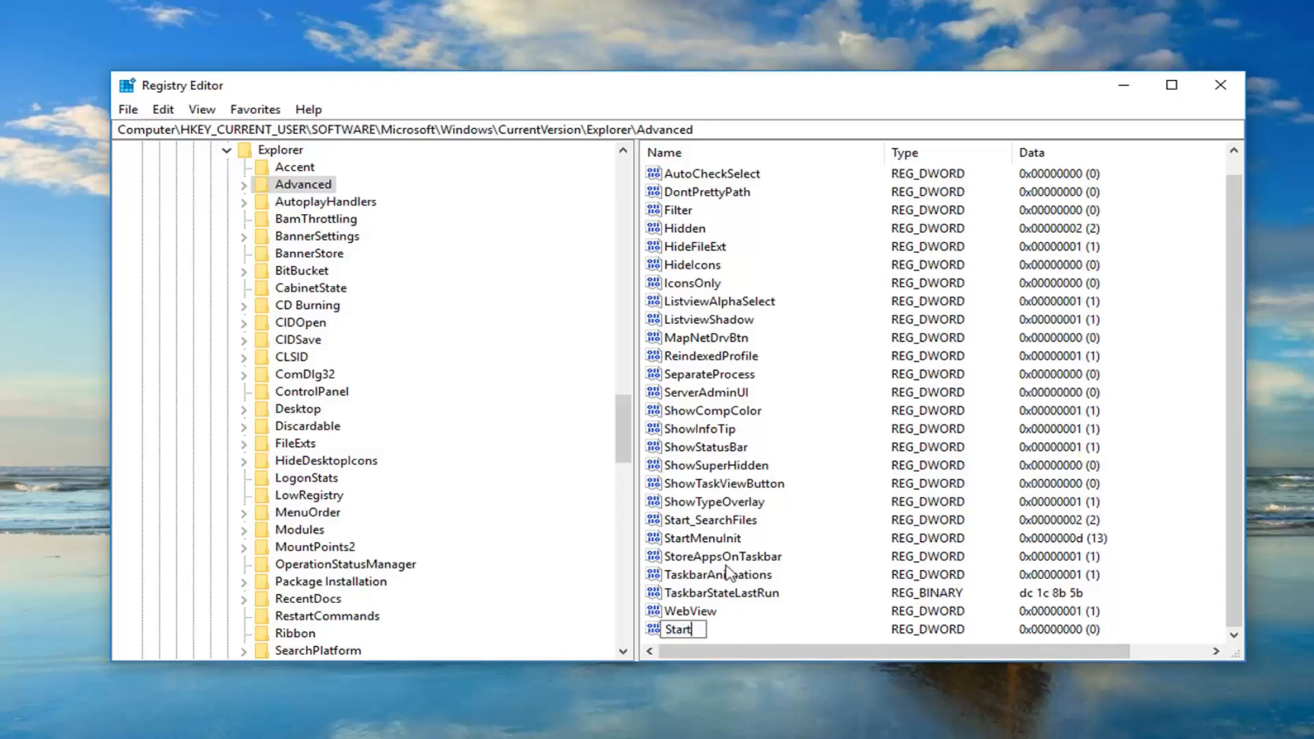
text(_)
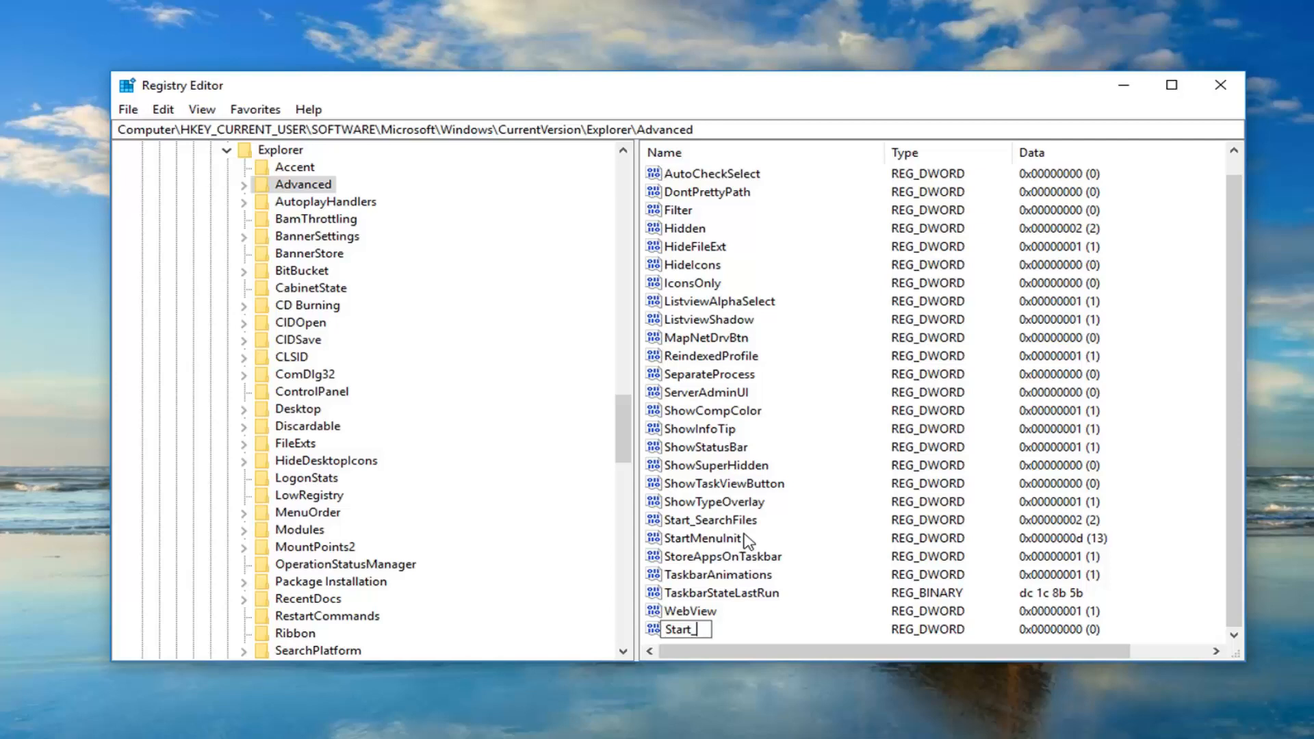
text(Trac)
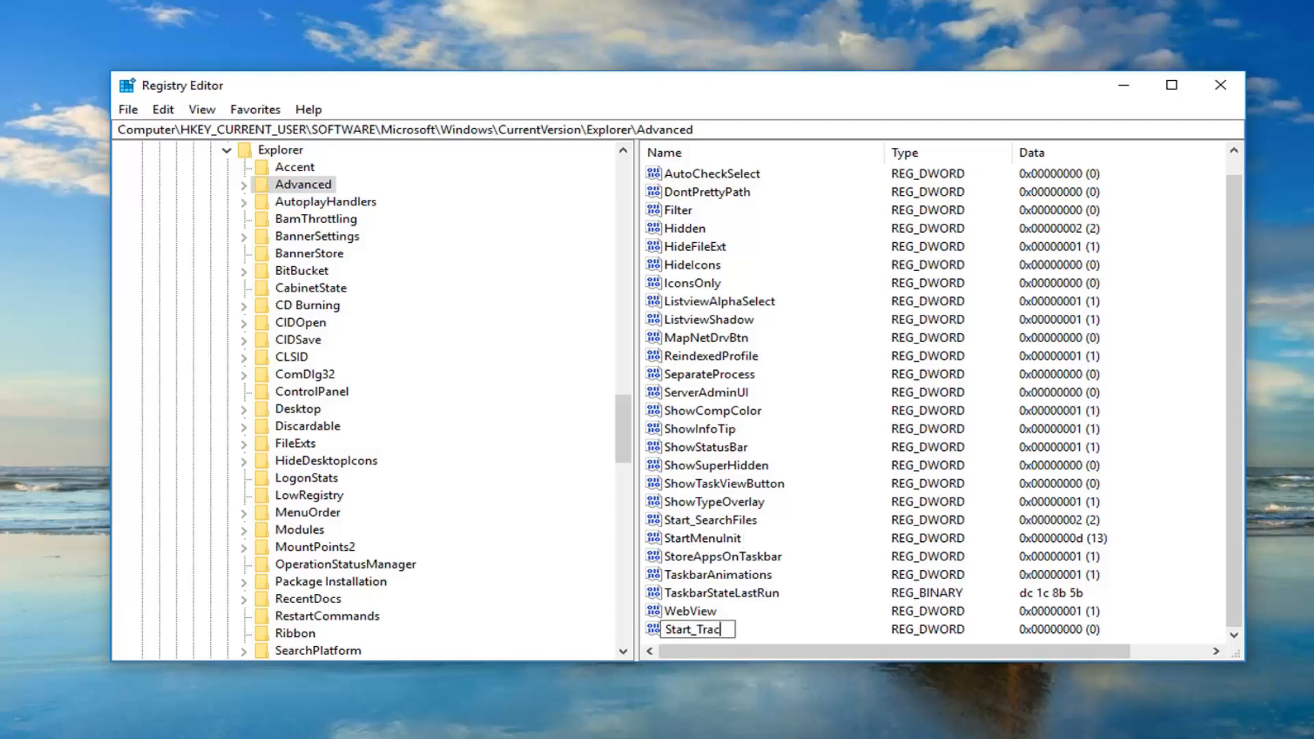
text(kProg)
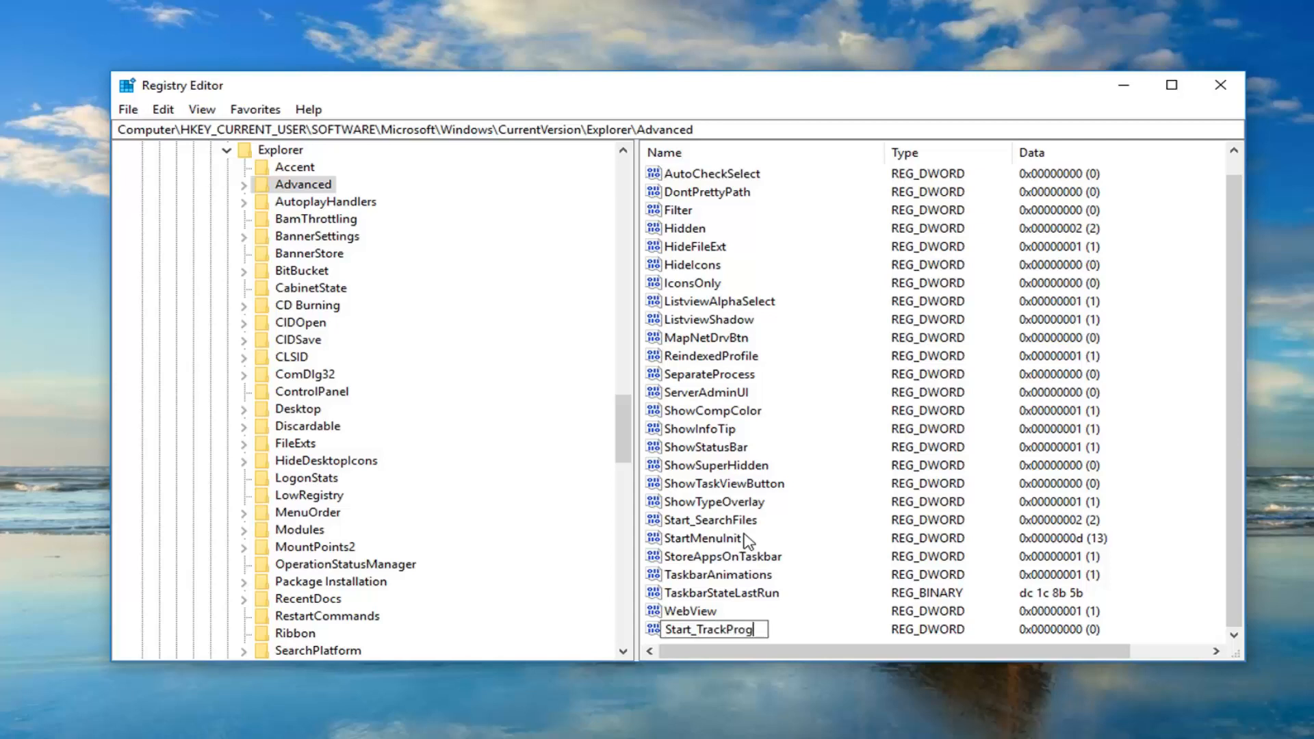
text(s)
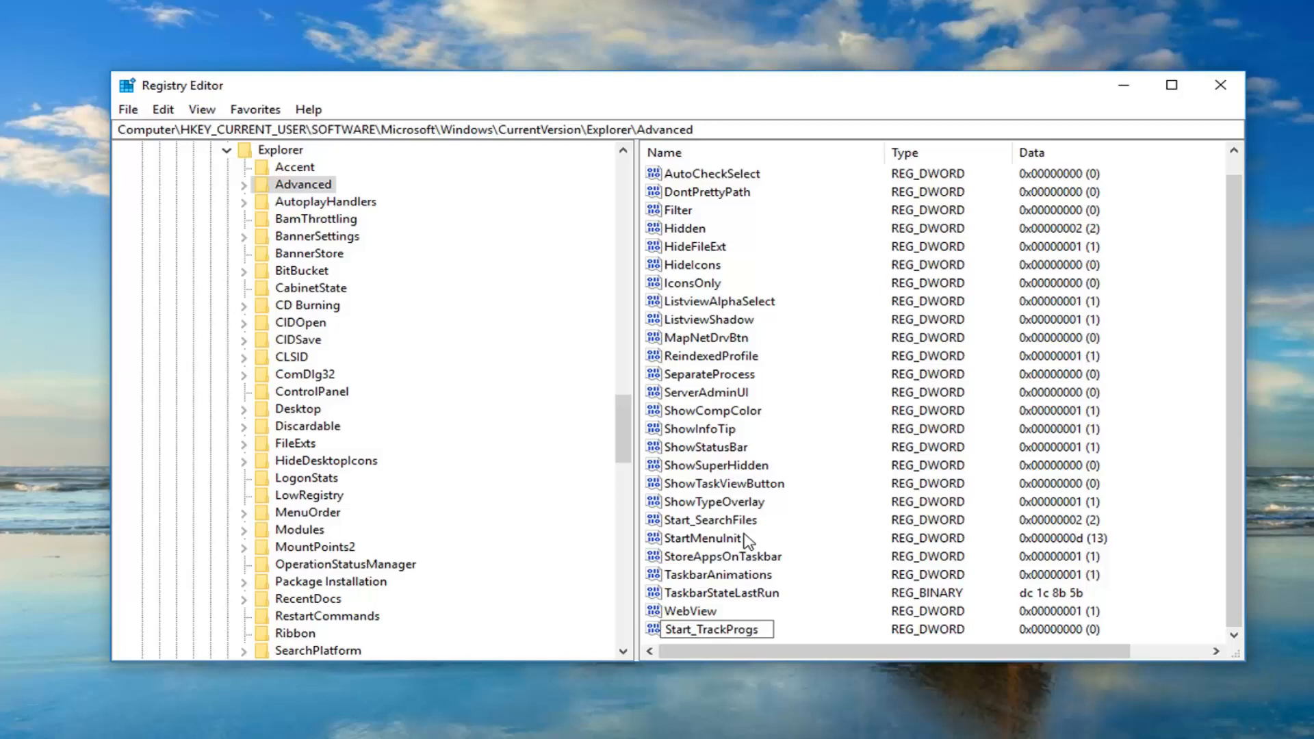
click(710, 629)
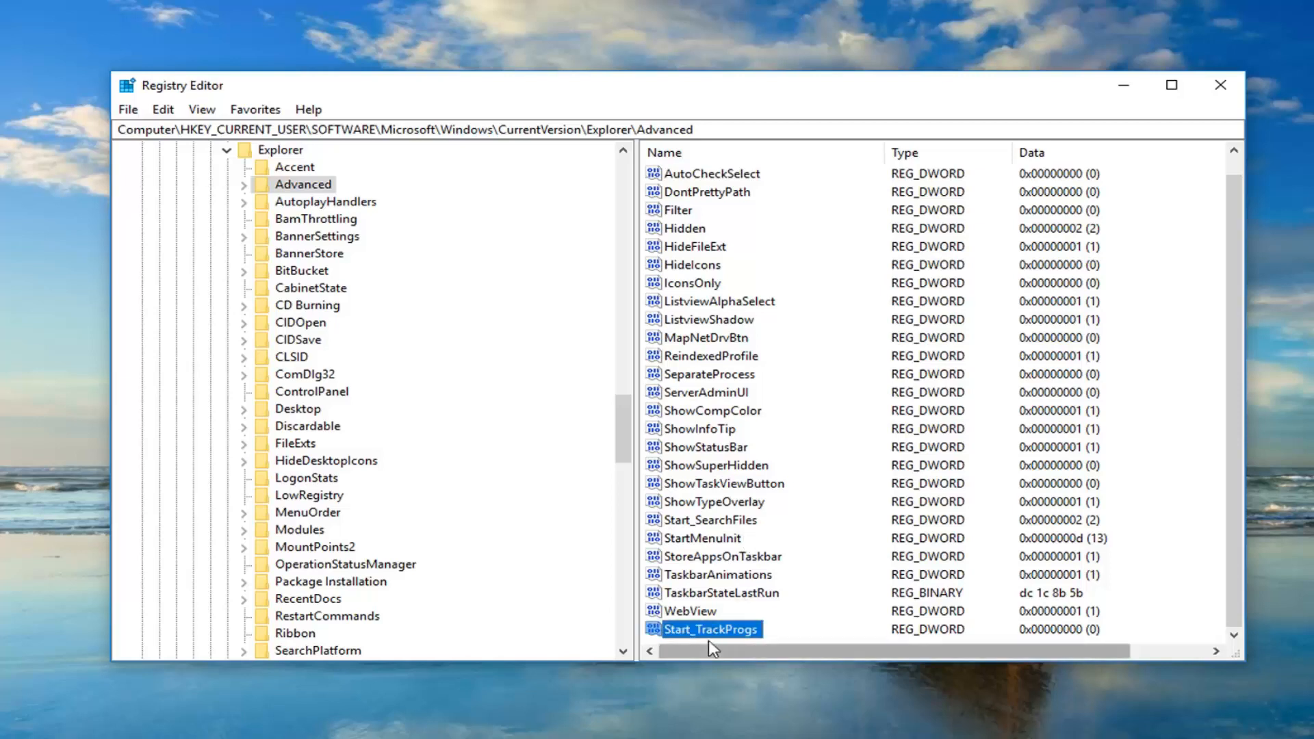
Step: Set Start_TrackProgs value data to 1, then reopen it to verify
double_click(709, 629)
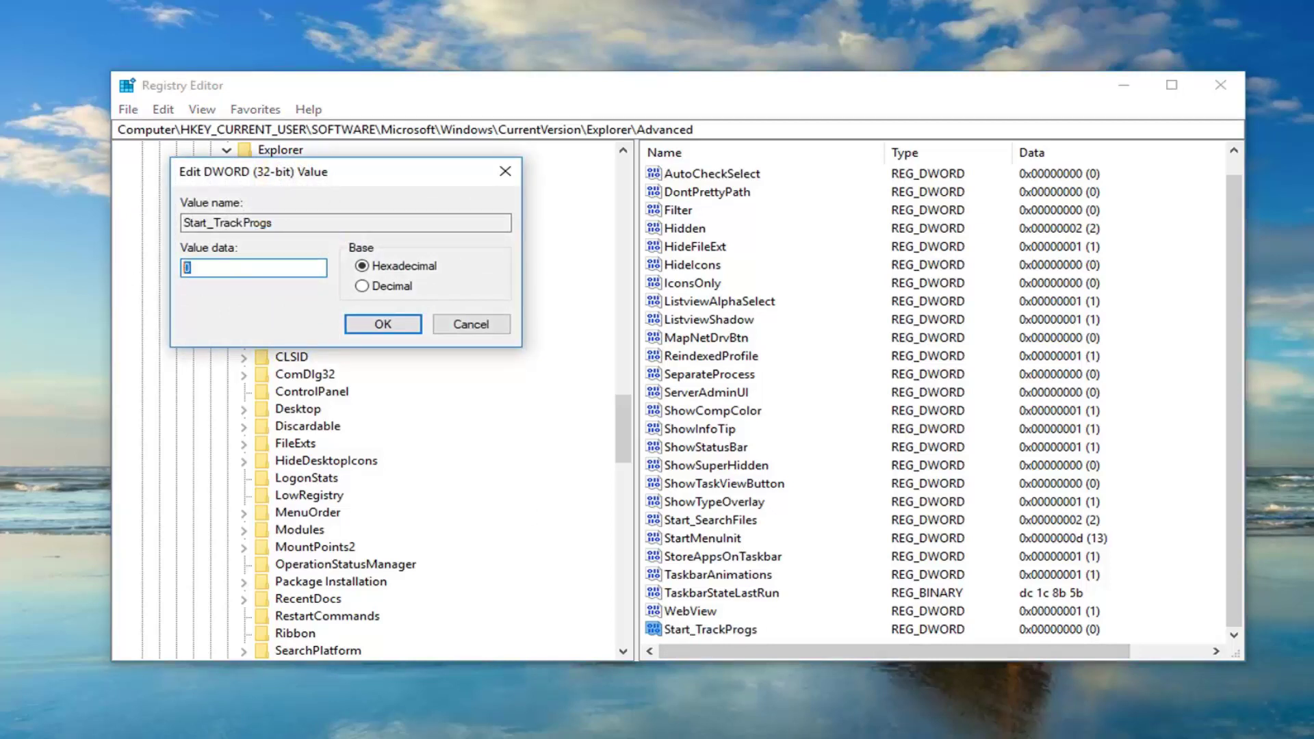
text(1)
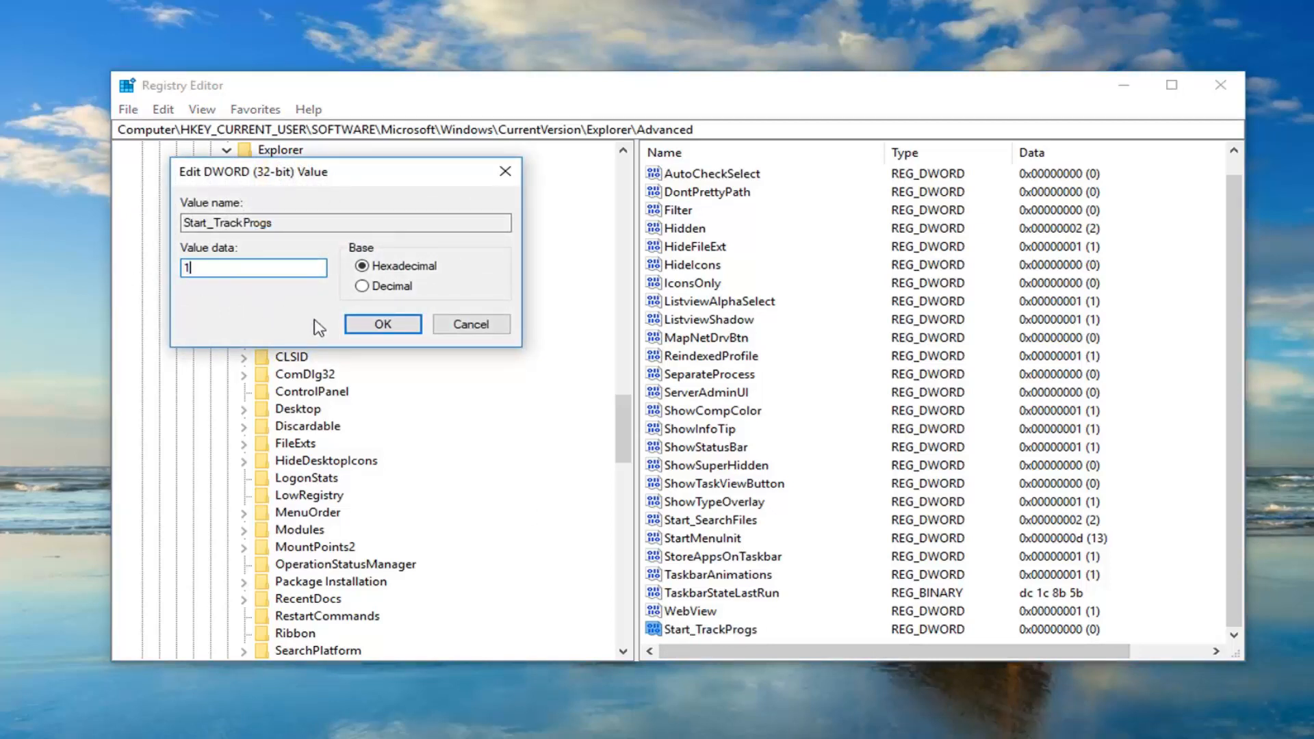
click(383, 324)
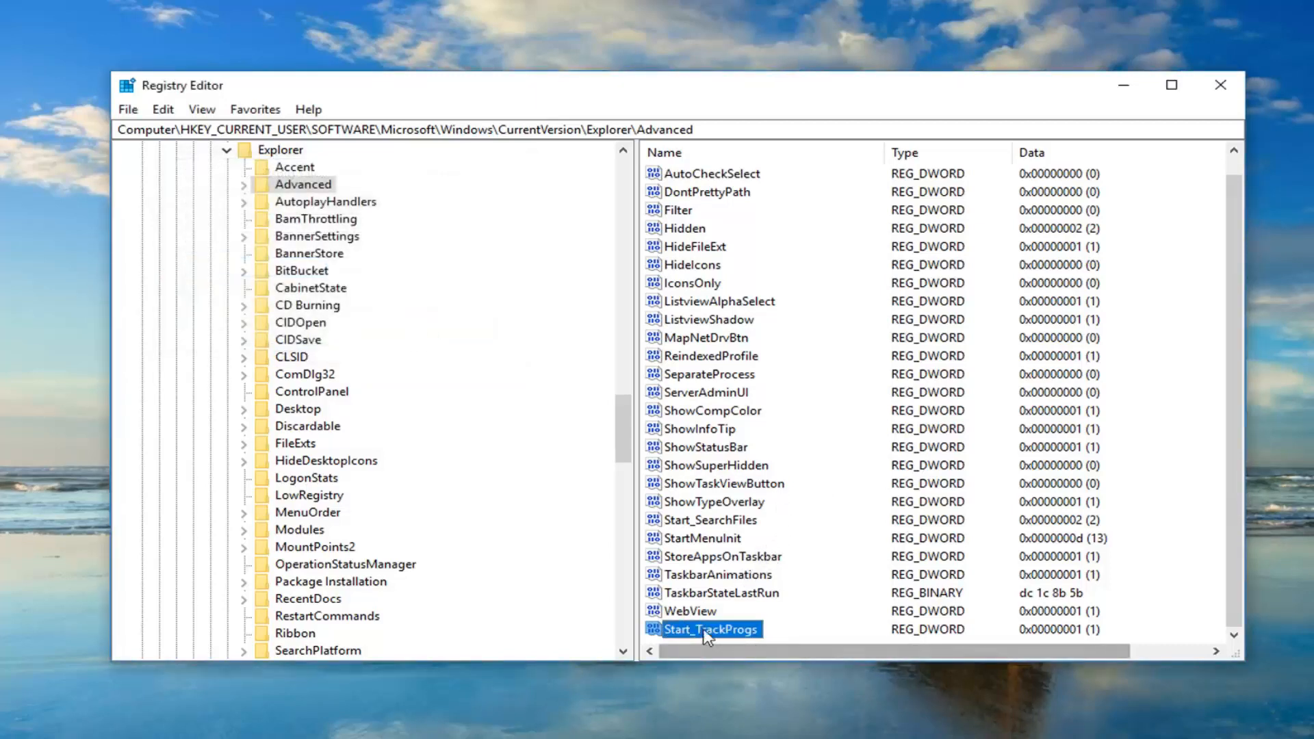
double_click(711, 629)
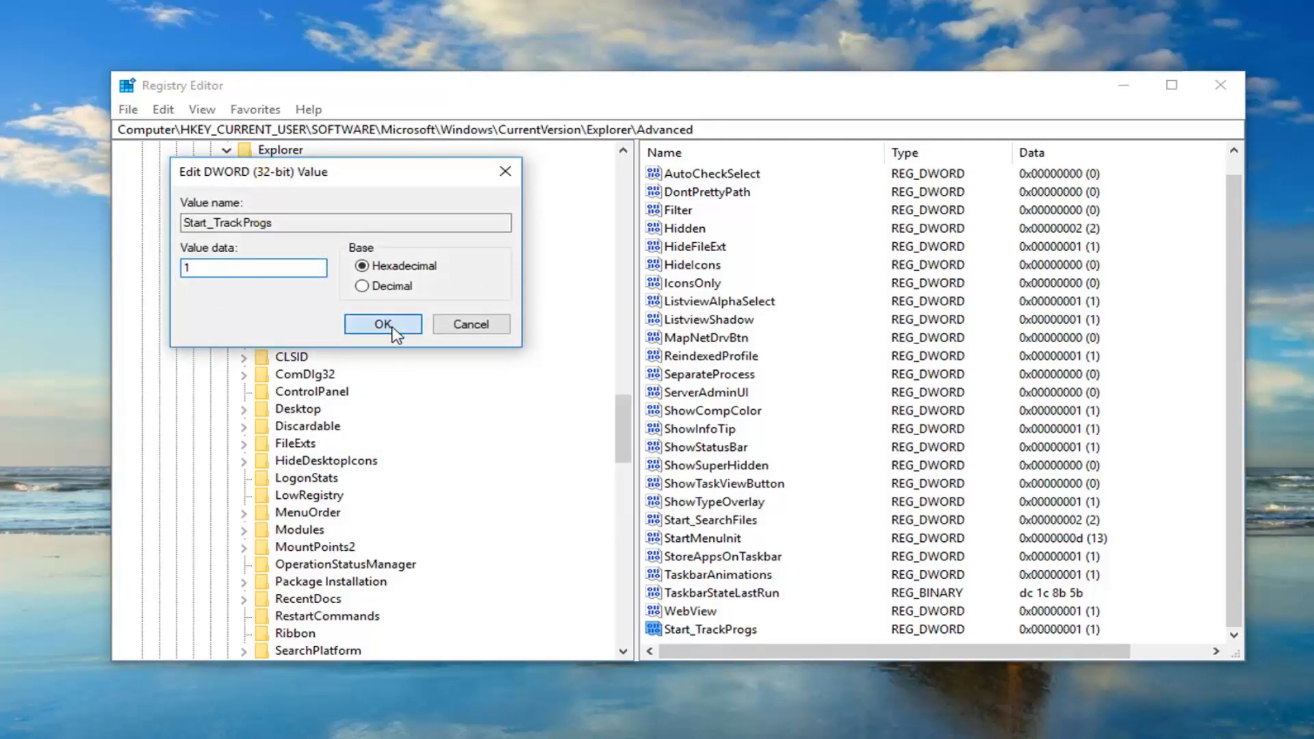
click(382, 324)
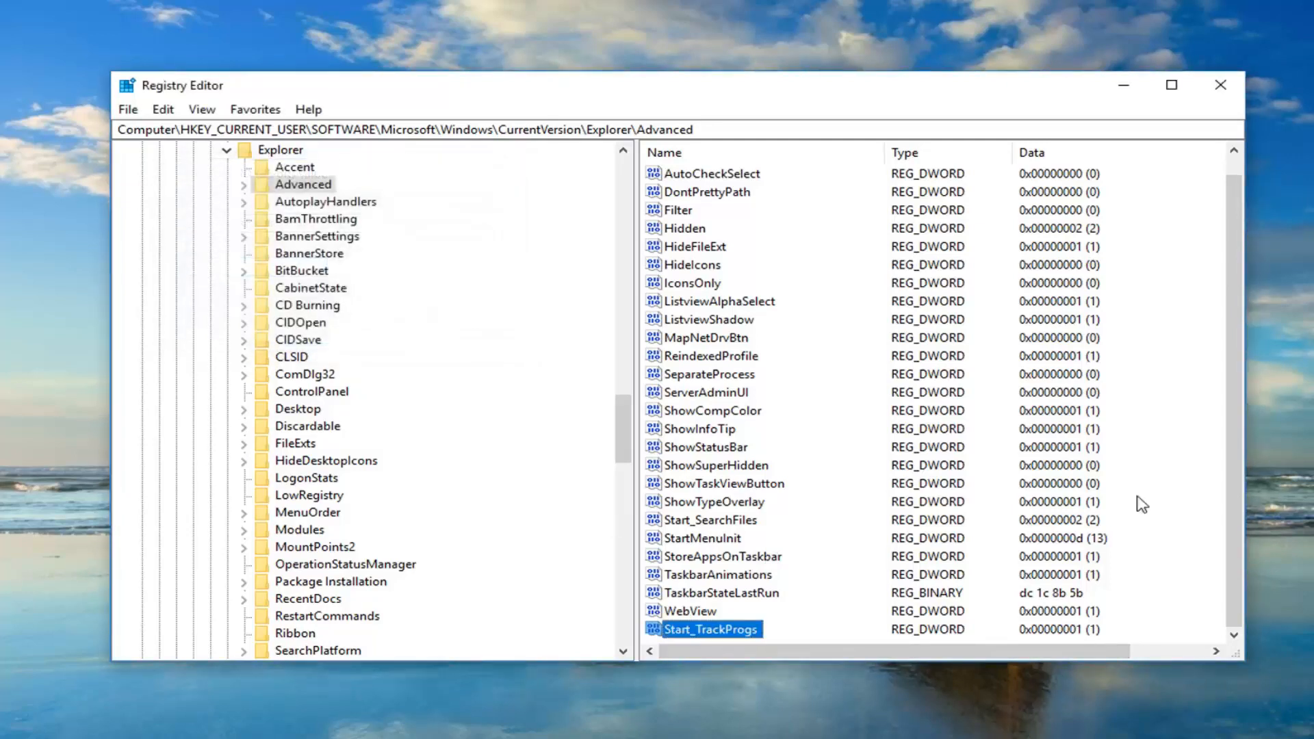
mouse_move(1219, 86)
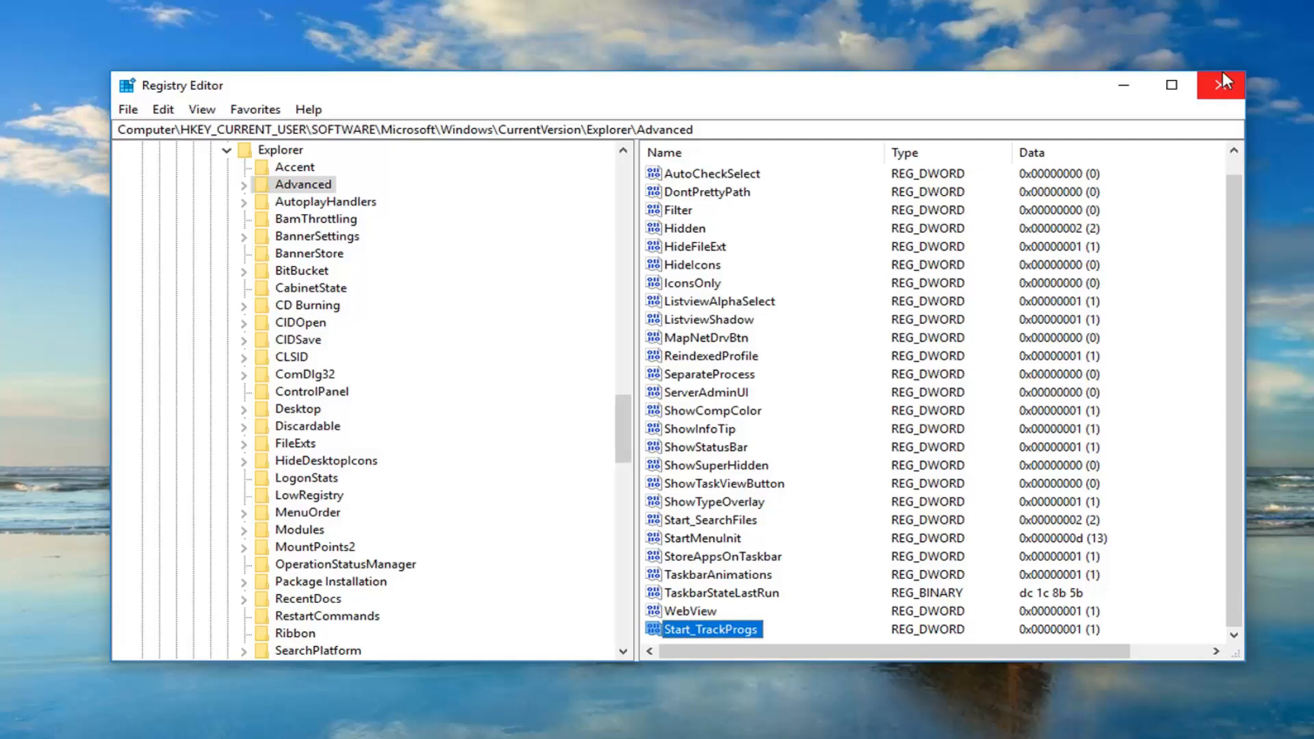
Step: Close the Registry Editor window, returning to the Windows desktop
click(1220, 85)
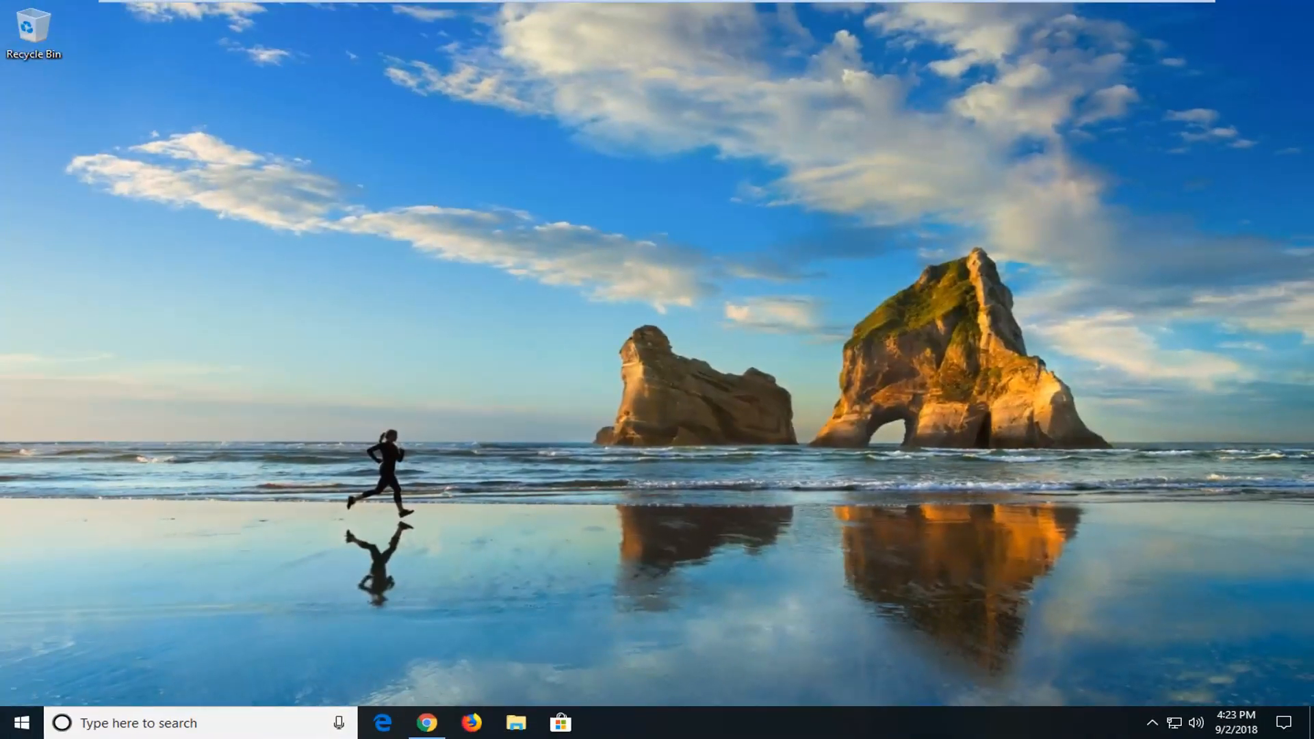